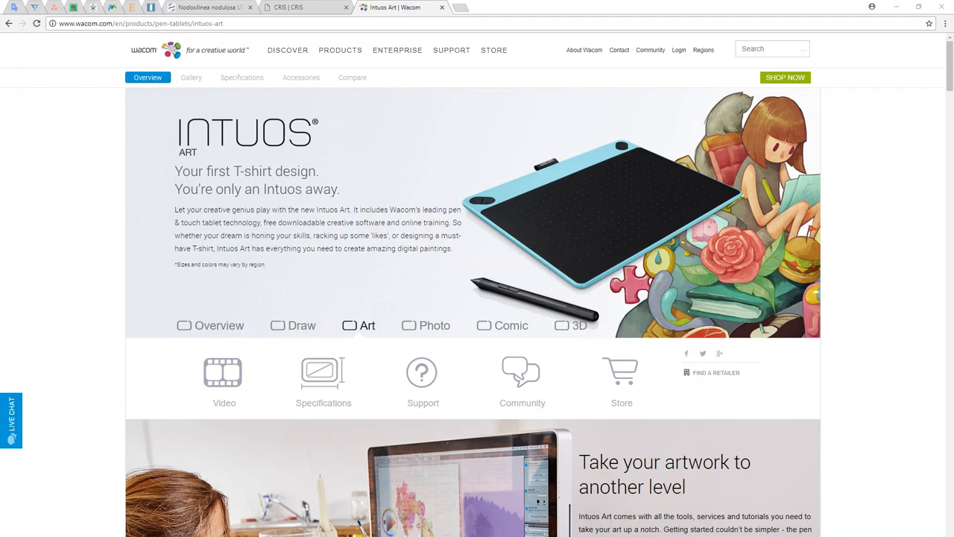
pyautogui.moveTo(888, 438)
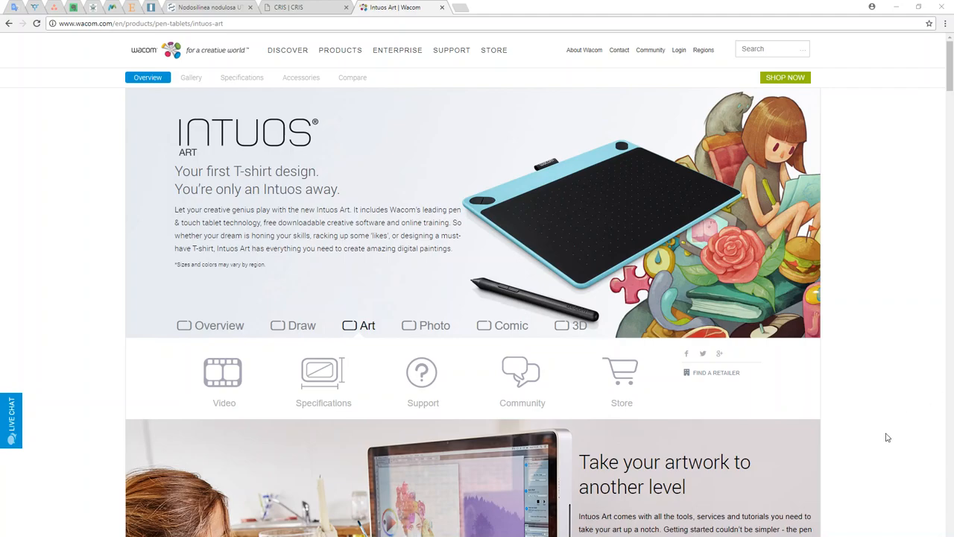
pyautogui.moveTo(494, 263)
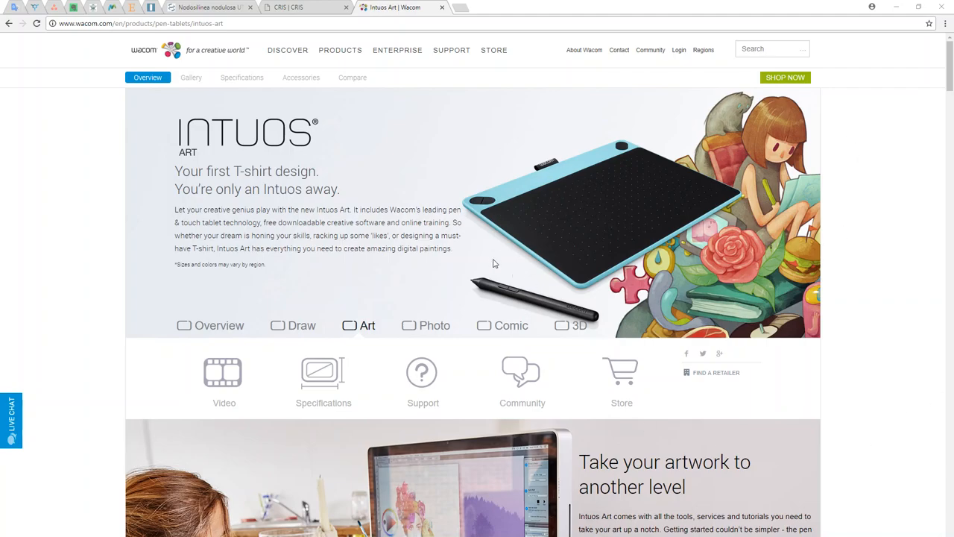
pyautogui.moveTo(358, 220)
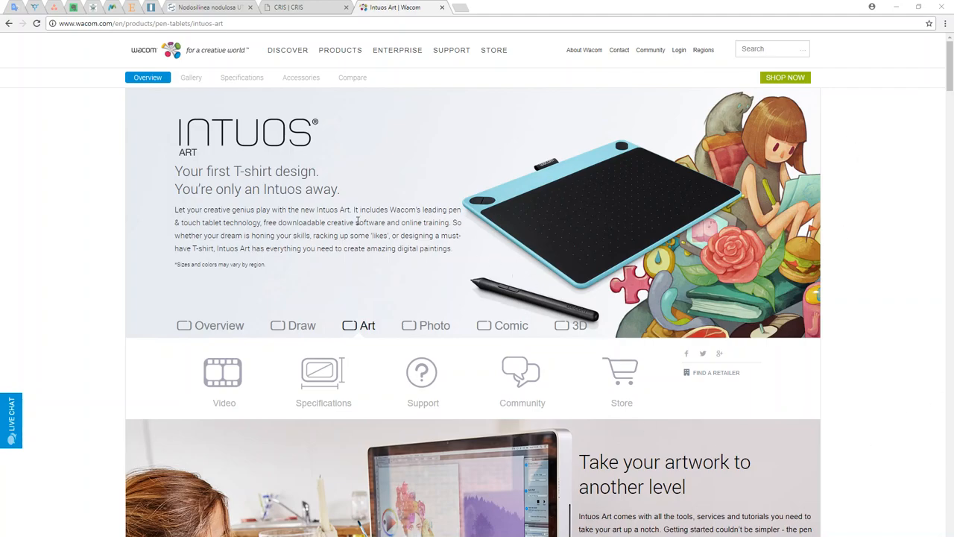
pyautogui.moveTo(356, 222)
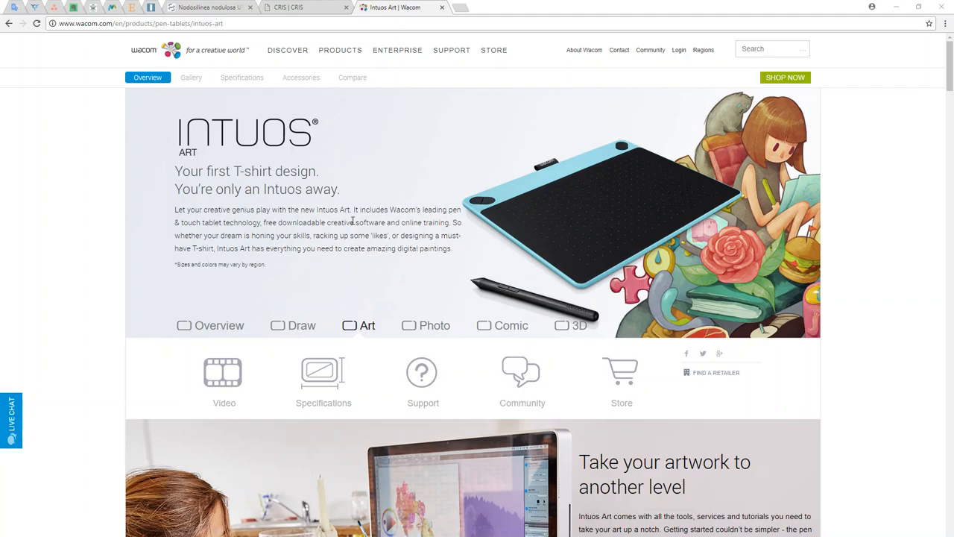
pyautogui.moveTo(351, 221)
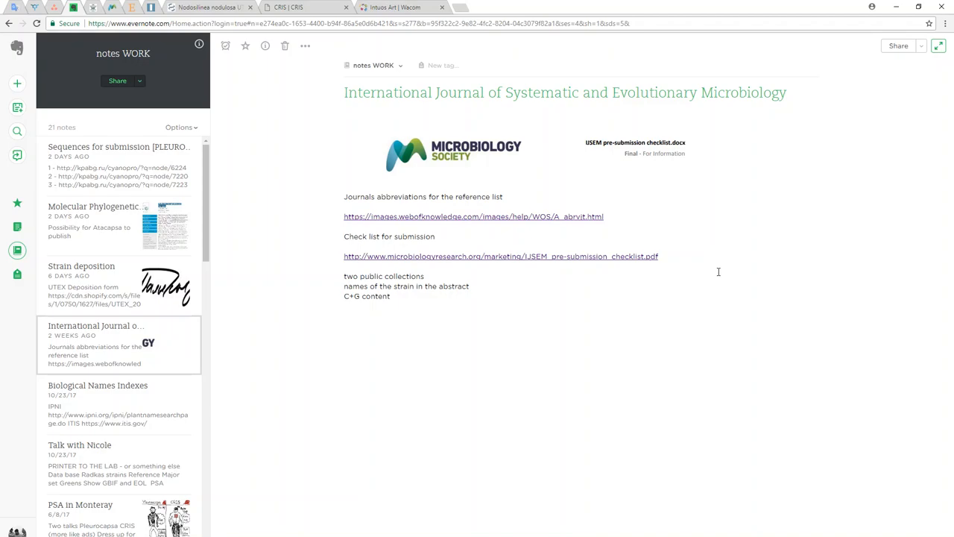
pyautogui.moveTo(701, 416)
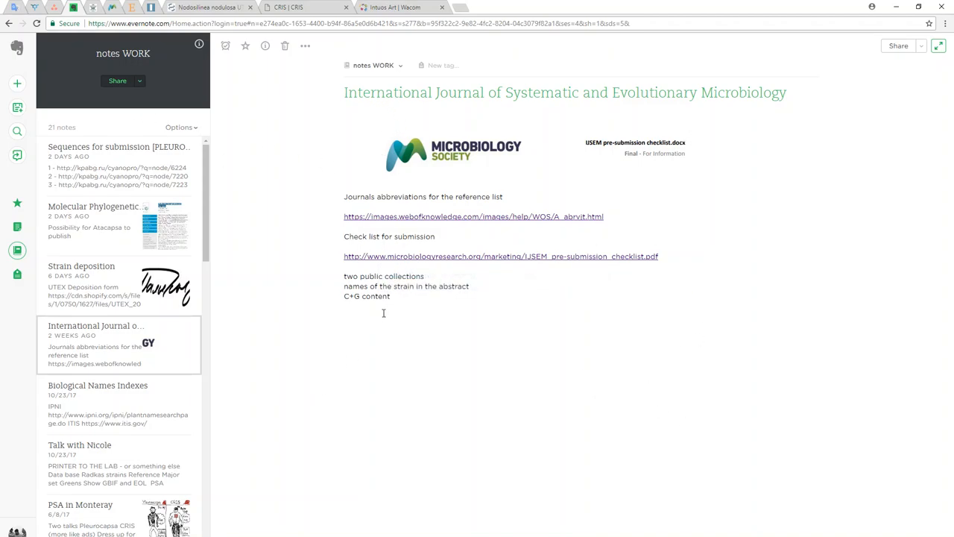
pyautogui.moveTo(435, 334)
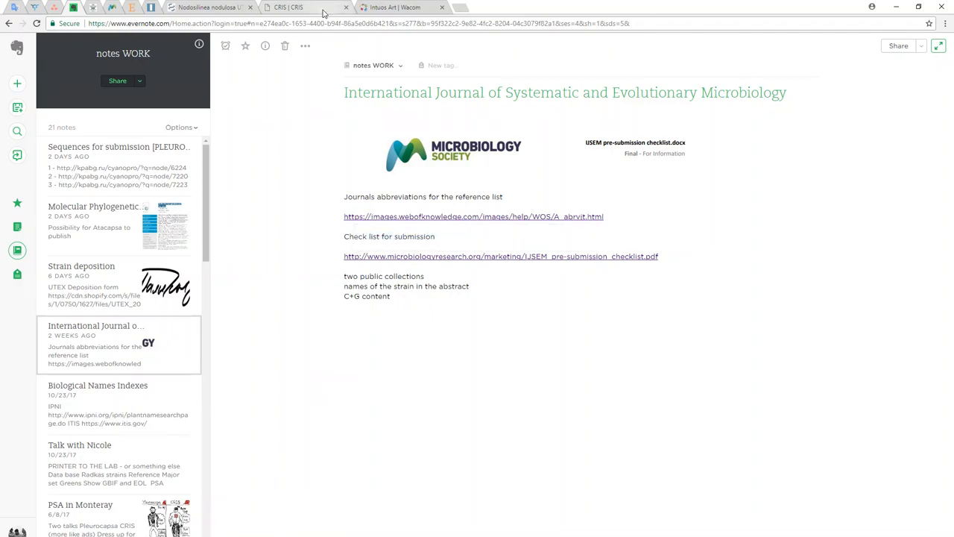
# Step: Filter CyanoPro's files by species Gloeocapsa decorticans and save its micrograph to the Desktop
pyautogui.click(306, 8)
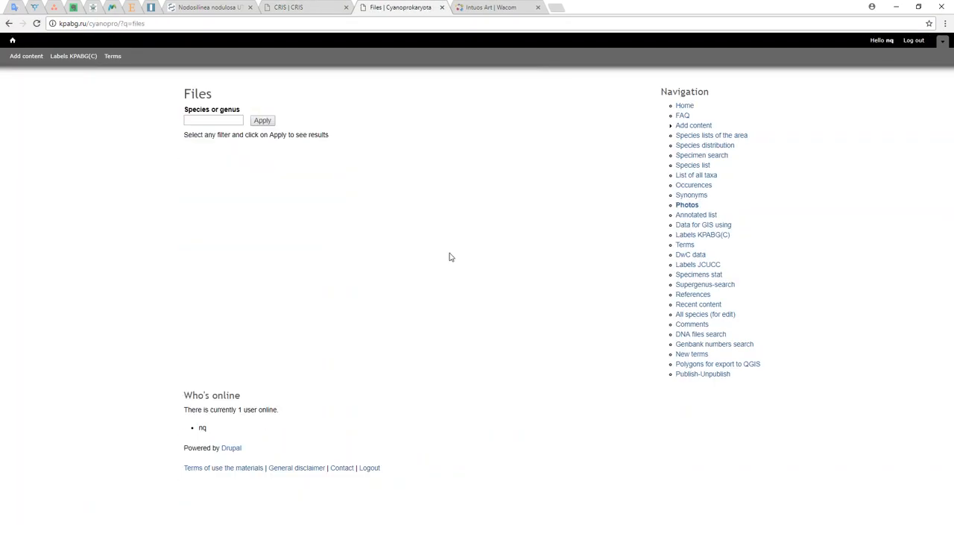
pyautogui.click(214, 120)
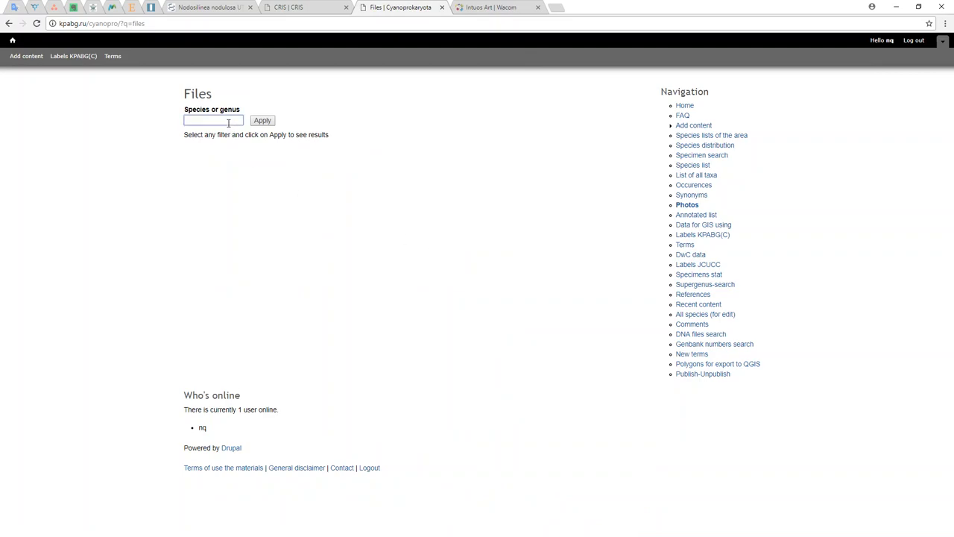
pyautogui.write('Gloeocapsa decort')
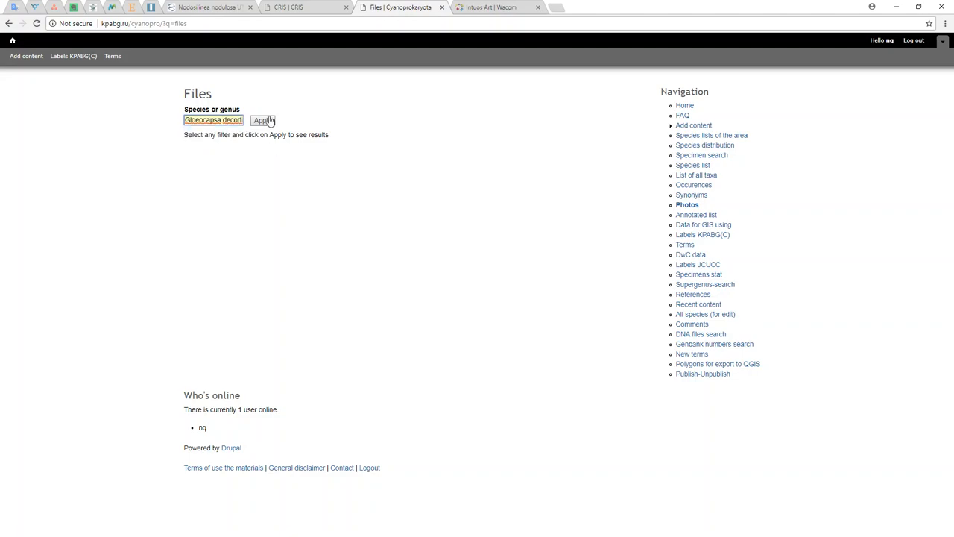
pyautogui.click(263, 120)
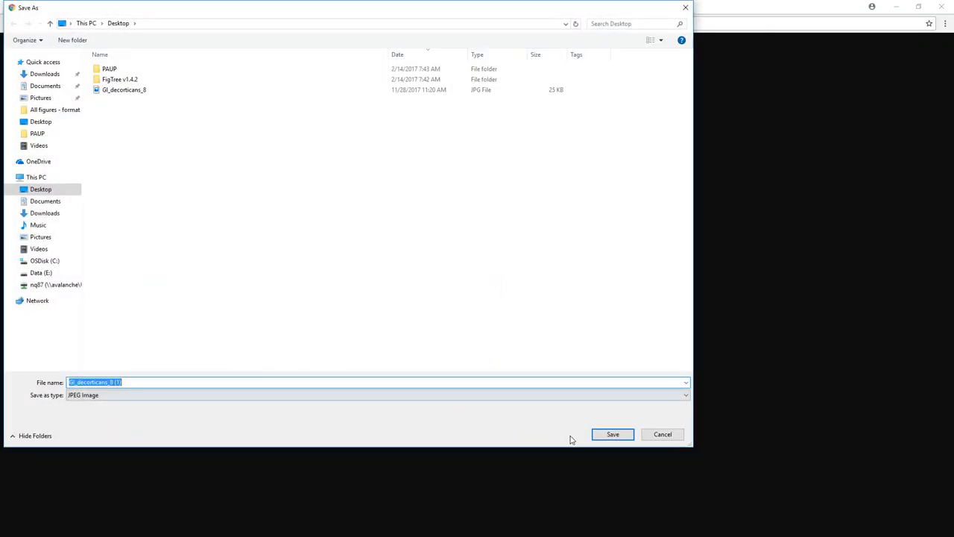
pyautogui.click(612, 434)
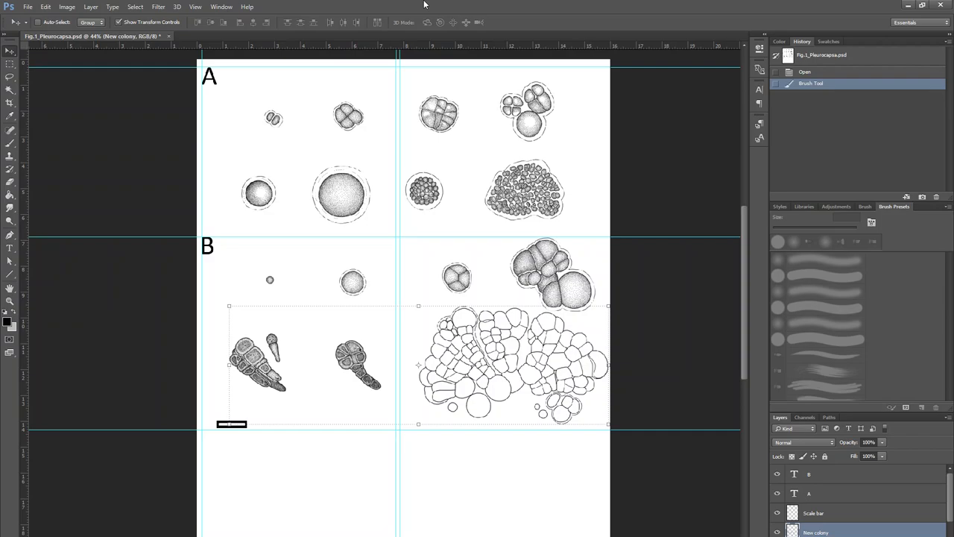
# Step: Create a transparent 176 mm × 235 mm document using the size preset
pyautogui.click(27, 7)
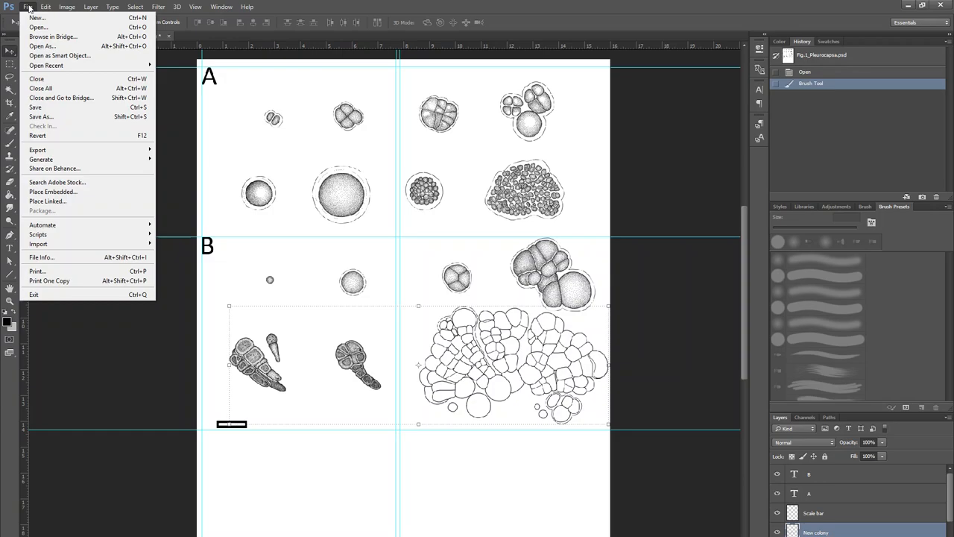
pyautogui.moveTo(37, 17)
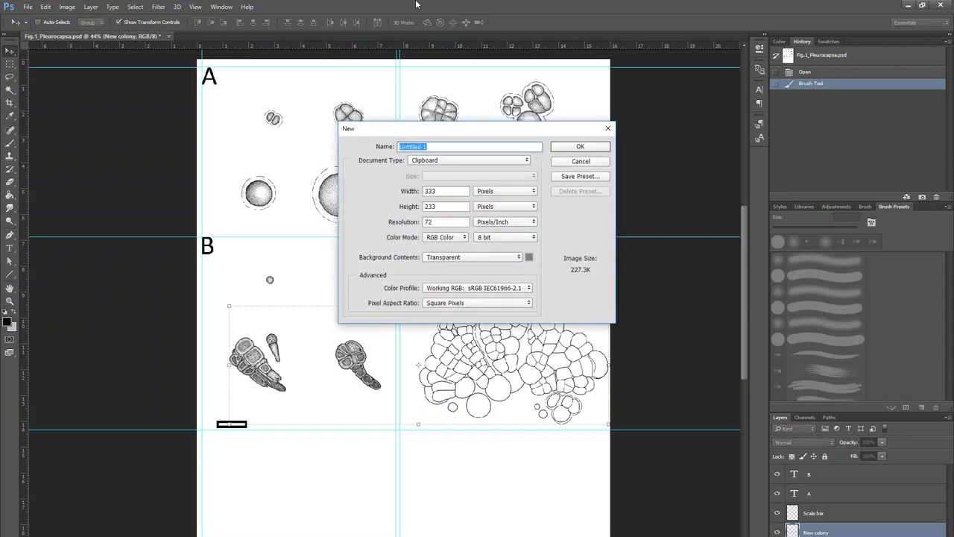
pyautogui.click(470, 160)
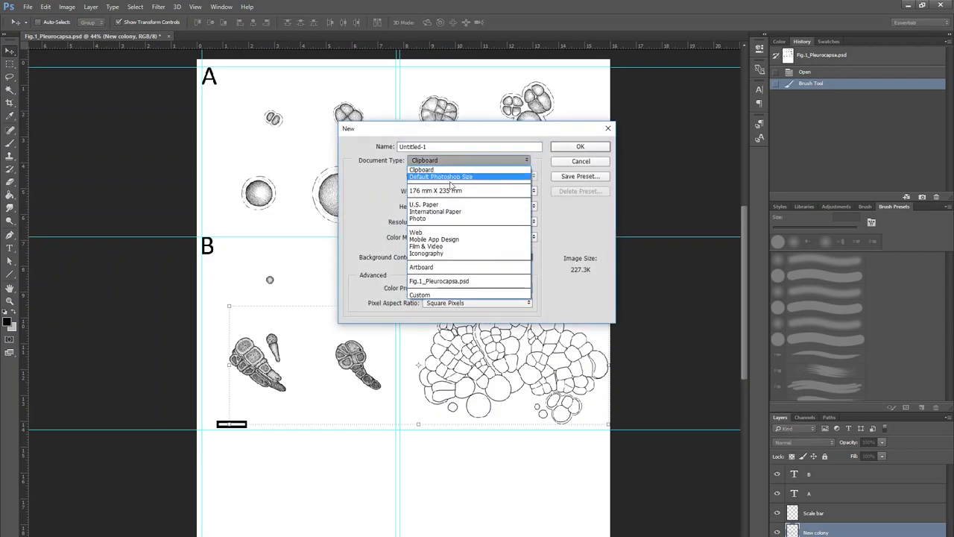
pyautogui.moveTo(468, 191)
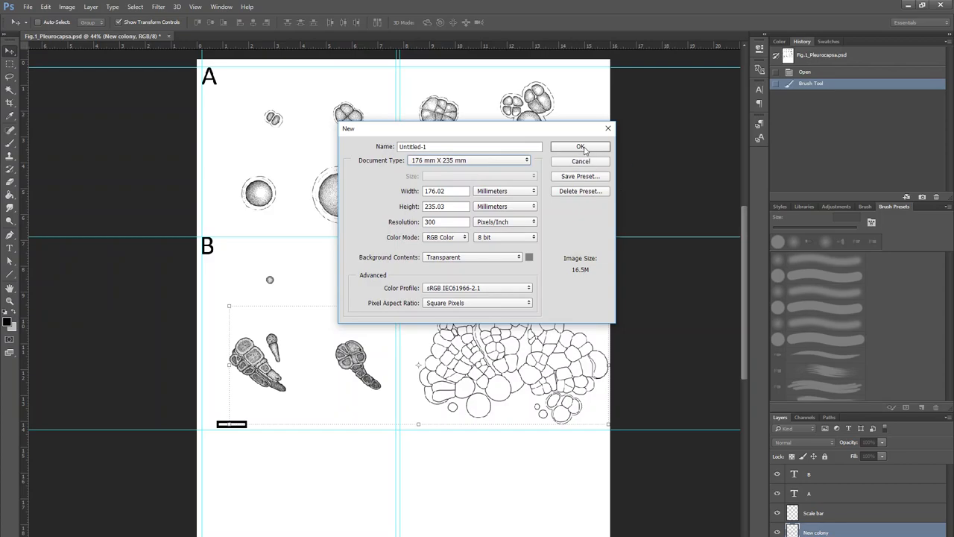
pyautogui.click(581, 146)
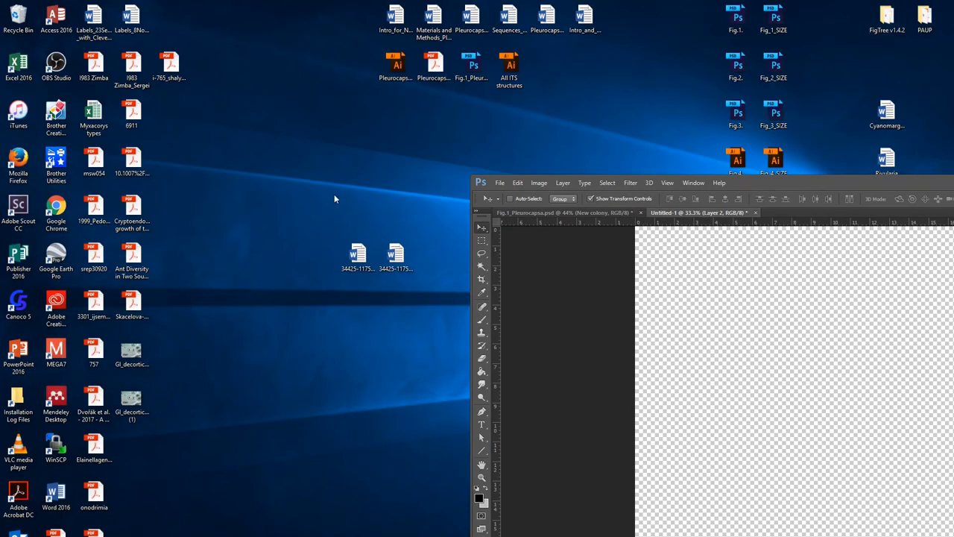
# Step: Open Gl_decorticans_8 from the Desktop with Adobe Photoshop CC 2015
pyautogui.click(131, 351)
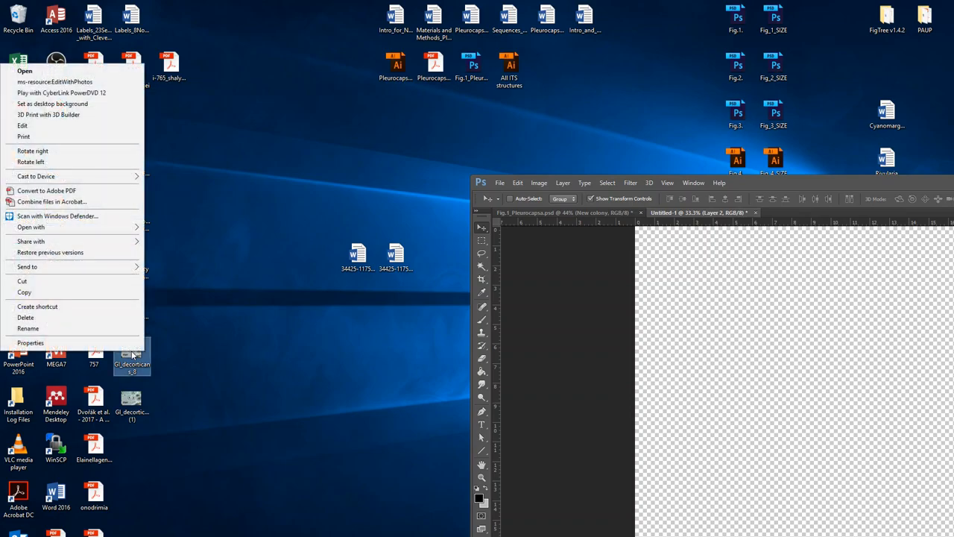
pyautogui.moveTo(58, 162)
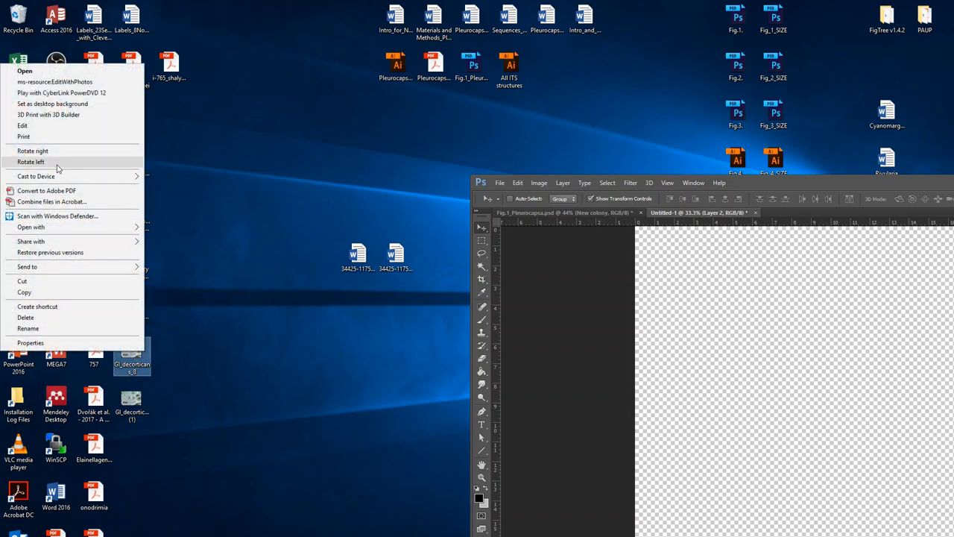
pyautogui.click(31, 227)
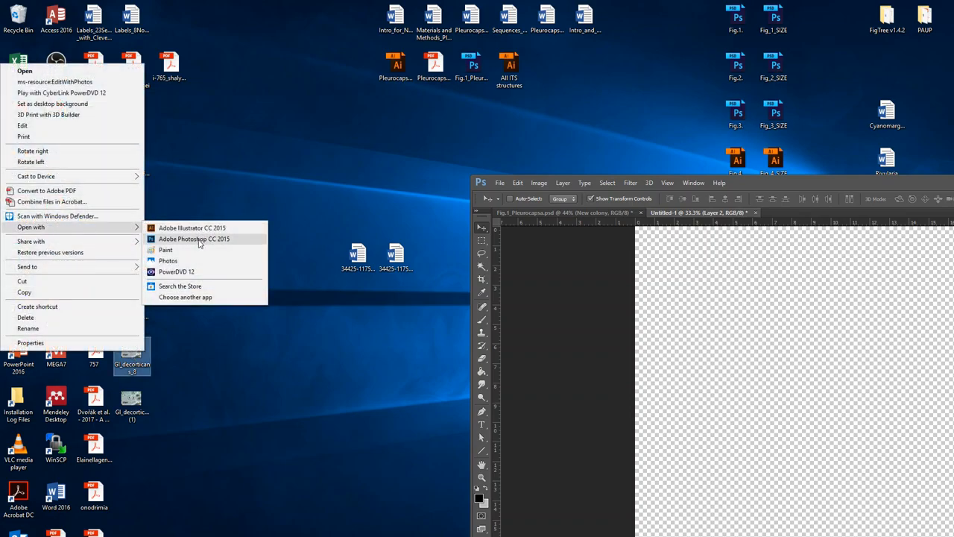
pyautogui.click(193, 239)
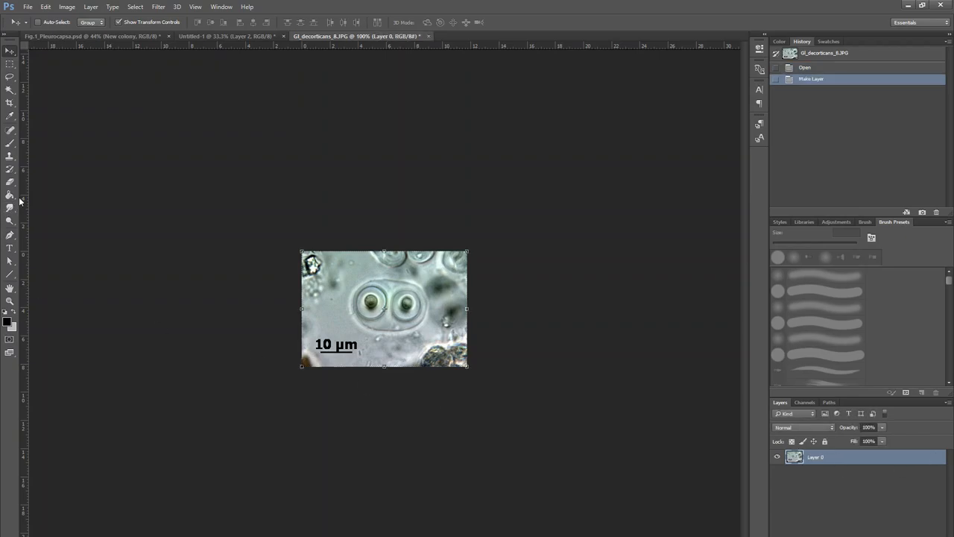
# Step: Select the whole micrograph and paste it into the new blank document
pyautogui.click(10, 62)
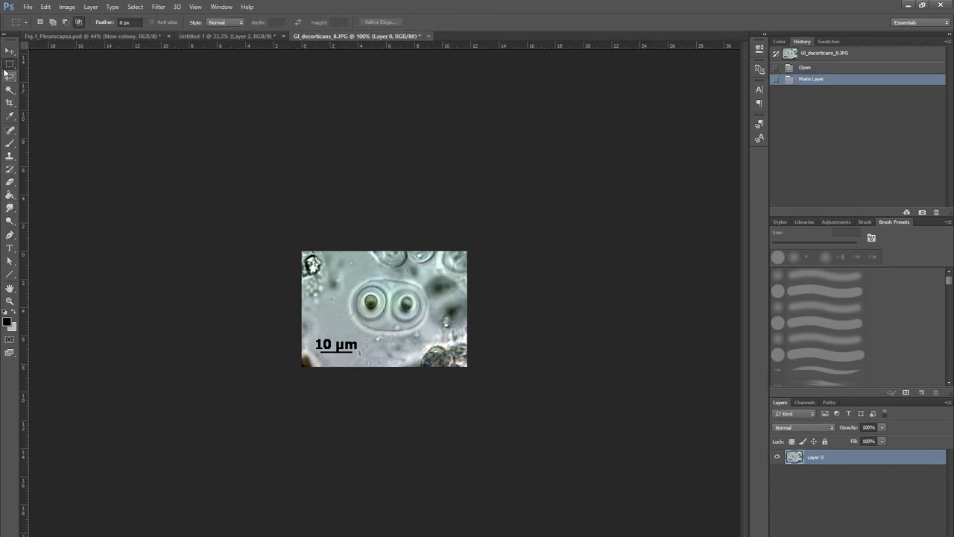
pyautogui.moveTo(302, 252); pyautogui.dragTo(467, 367)
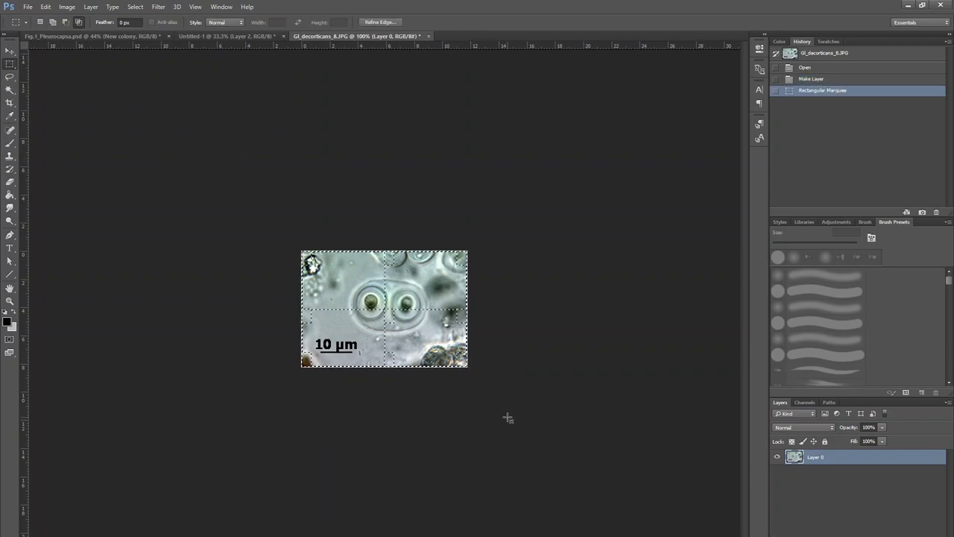
pyautogui.click(224, 36)
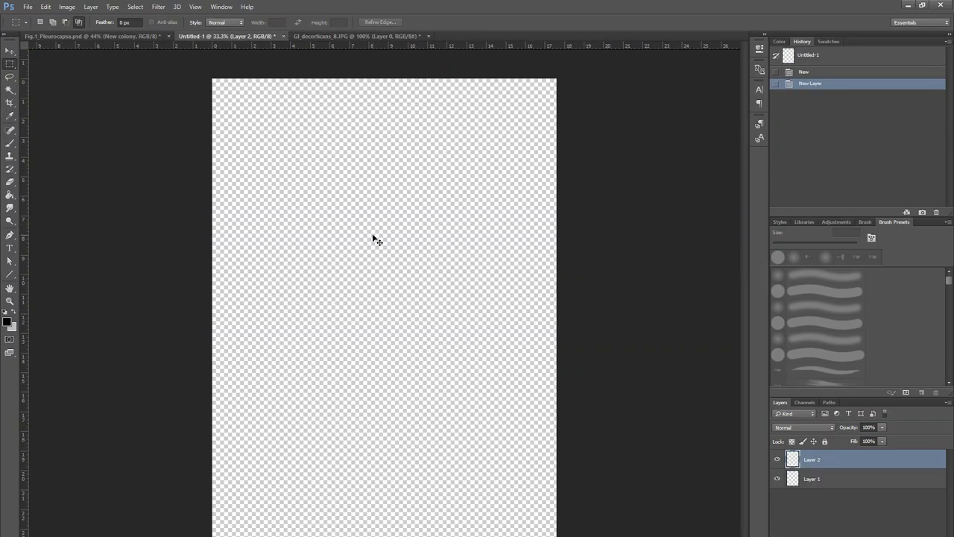
pyautogui.press('ctrl+v')
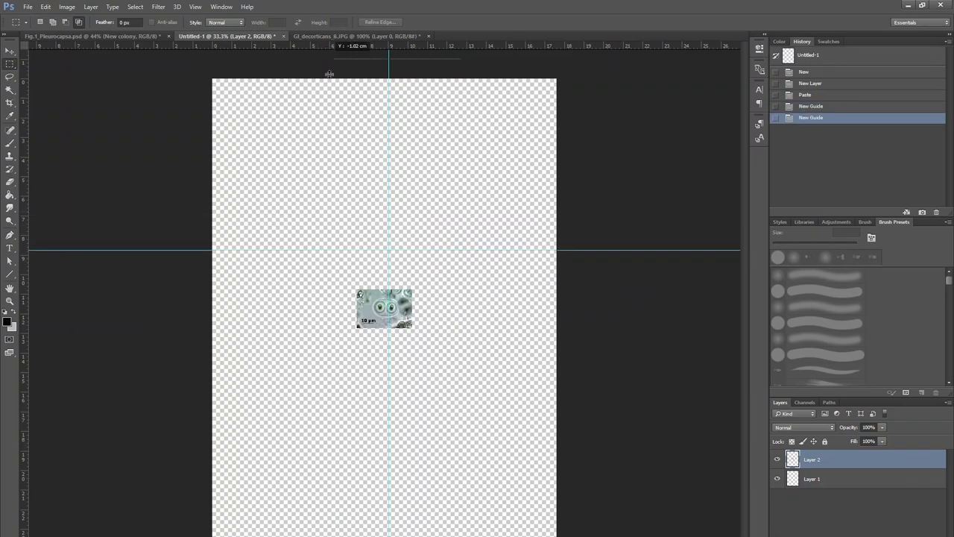
# Step: Add a horizontal guide below the micrograph and centre the vertical guide on it
pyautogui.moveTo(387, 45); pyautogui.dragTo(387, 415)
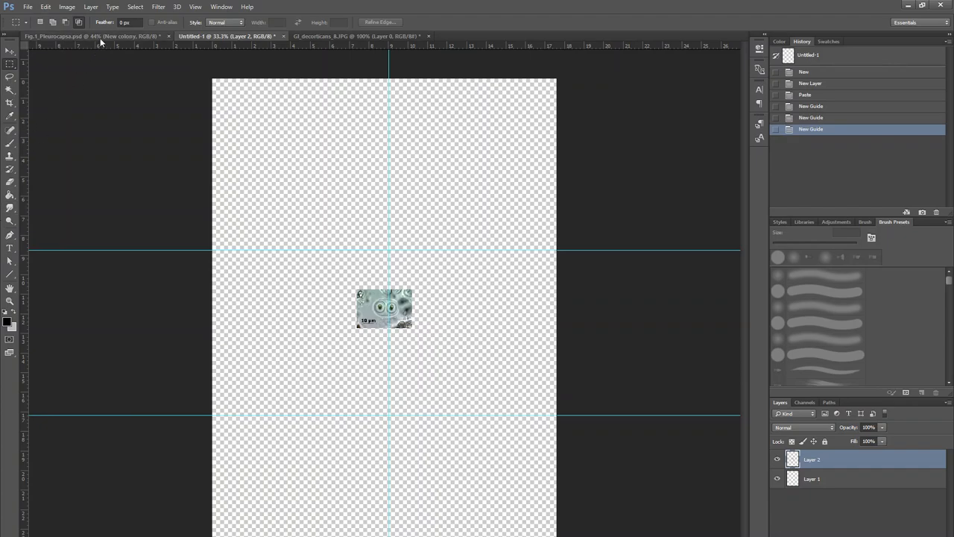
pyautogui.moveTo(128, 50)
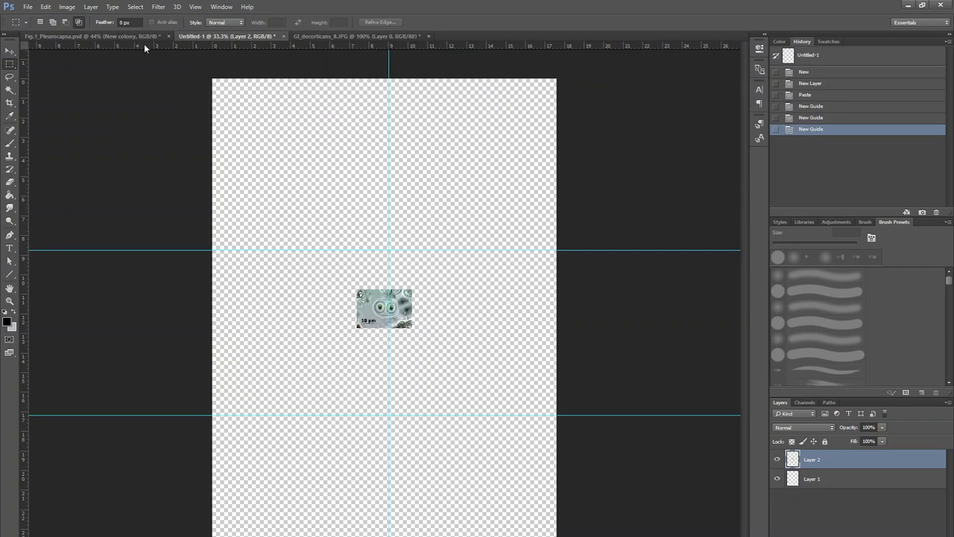
pyautogui.click(9, 52)
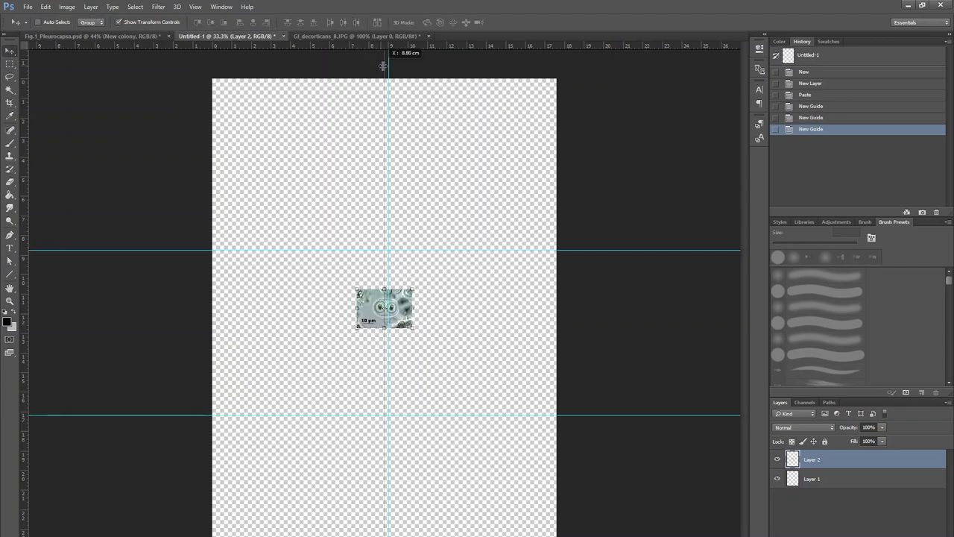
pyautogui.moveTo(384, 67); pyautogui.dragTo(384, 298)
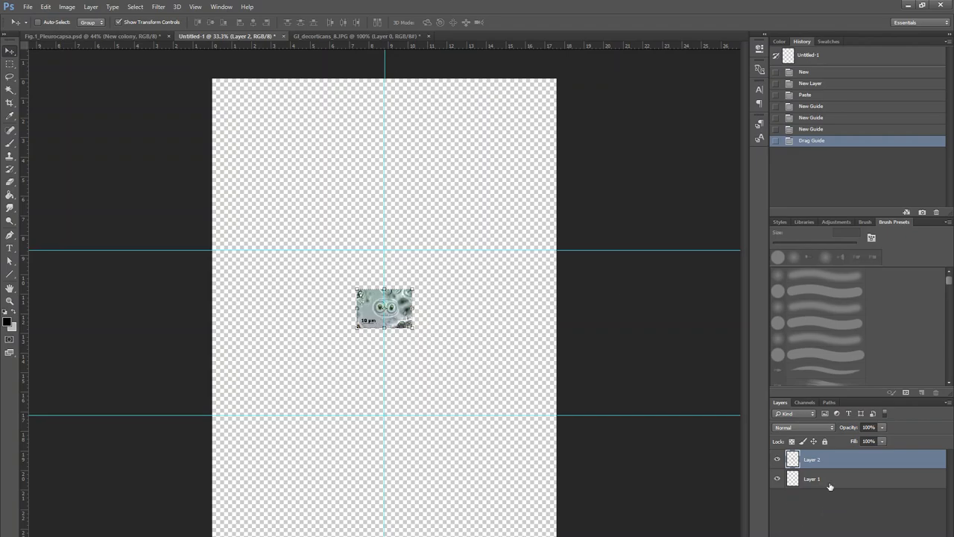
pyautogui.click(812, 478)
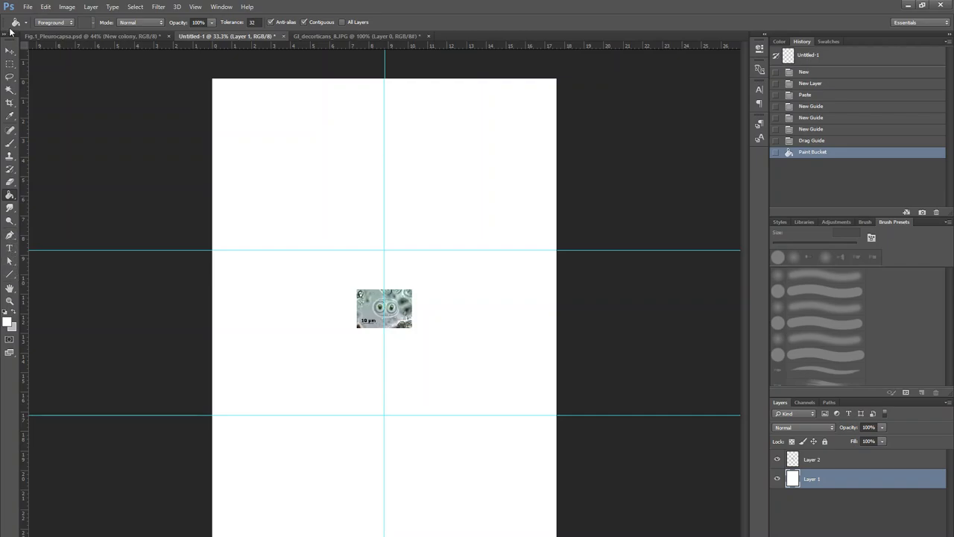
# Step: Raise both the upper and lower horizontal guides slightly with the Move tool
pyautogui.click(10, 51)
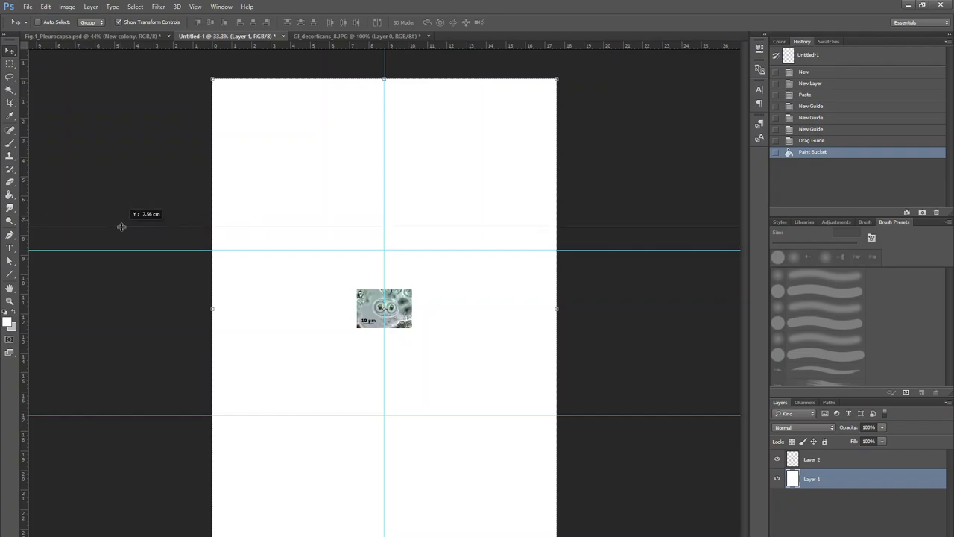
pyautogui.moveTo(122, 226); pyautogui.dragTo(196, 415)
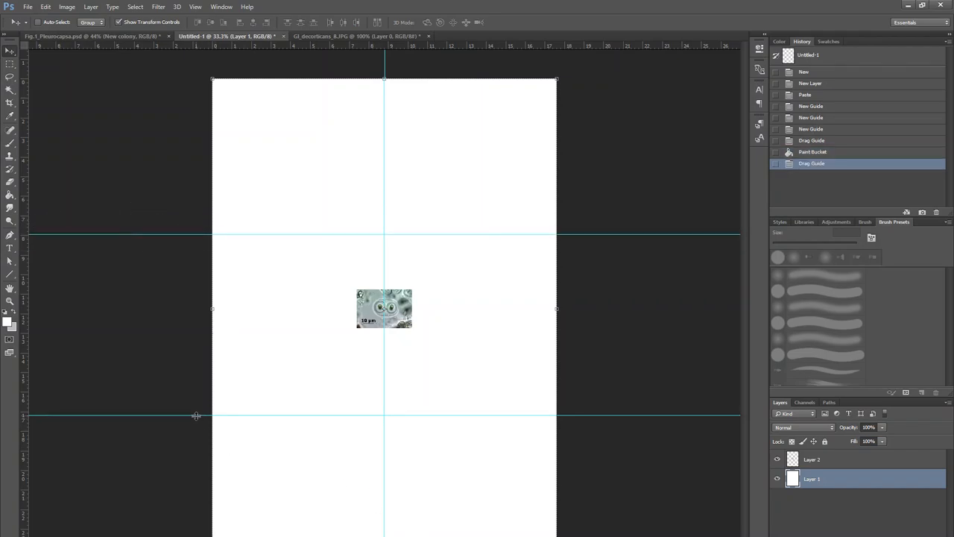
pyautogui.moveTo(196, 415); pyautogui.dragTo(313, 401)
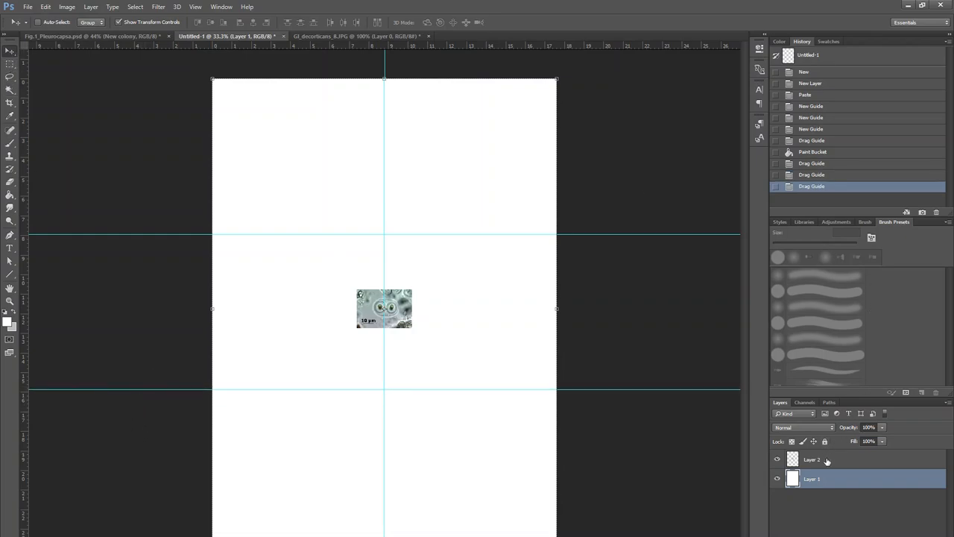
# Step: Move the micrograph to the top-left corner, enlarge it about four times, and align its corner
pyautogui.click(811, 459)
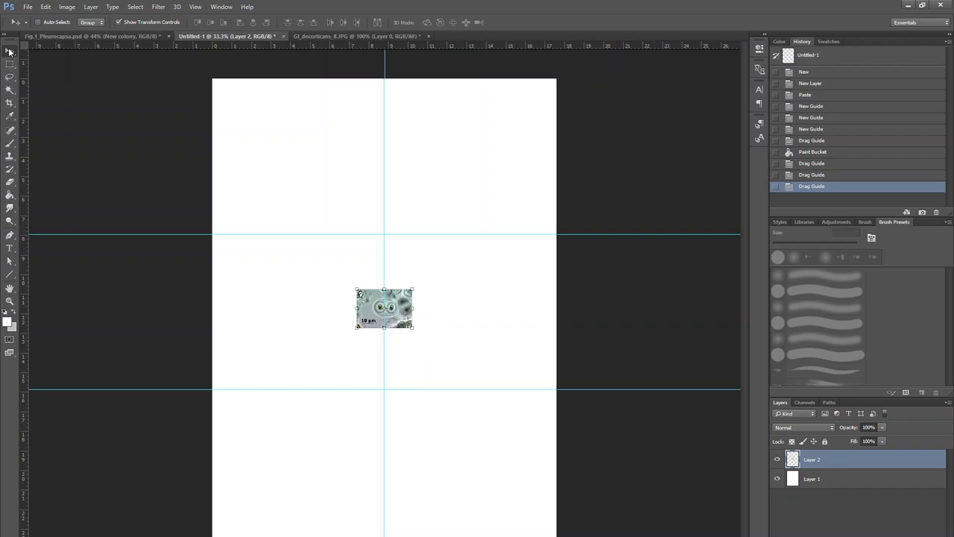
pyautogui.moveTo(384, 308); pyautogui.dragTo(268, 149)
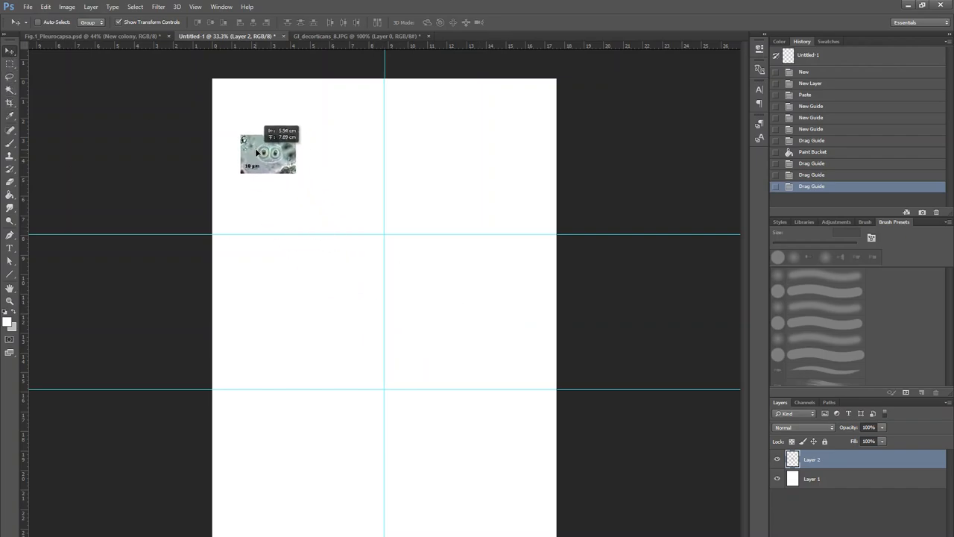
pyautogui.moveTo(269, 152); pyautogui.dragTo(255, 143)
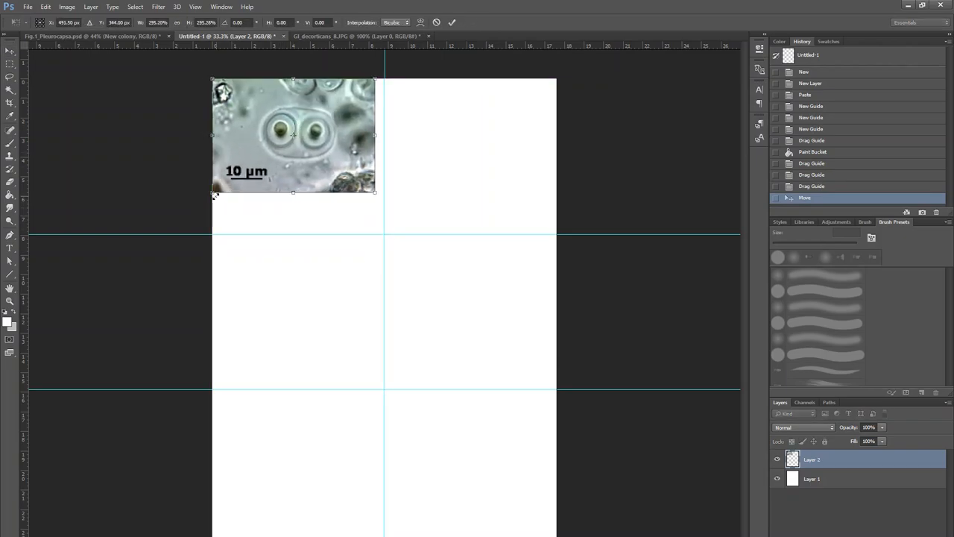
pyautogui.moveTo(293, 134); pyautogui.dragTo(308, 181)
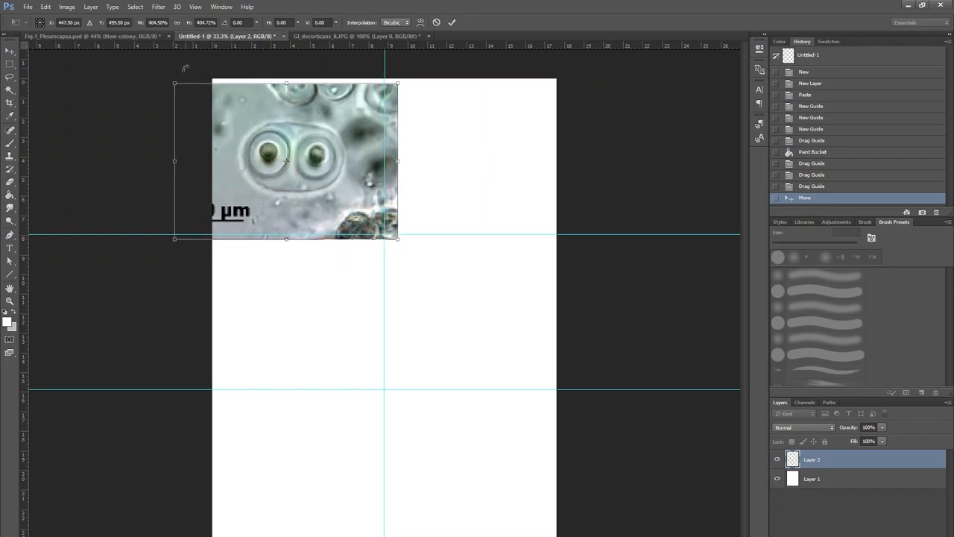
pyautogui.moveTo(305, 161); pyautogui.dragTo(305, 149)
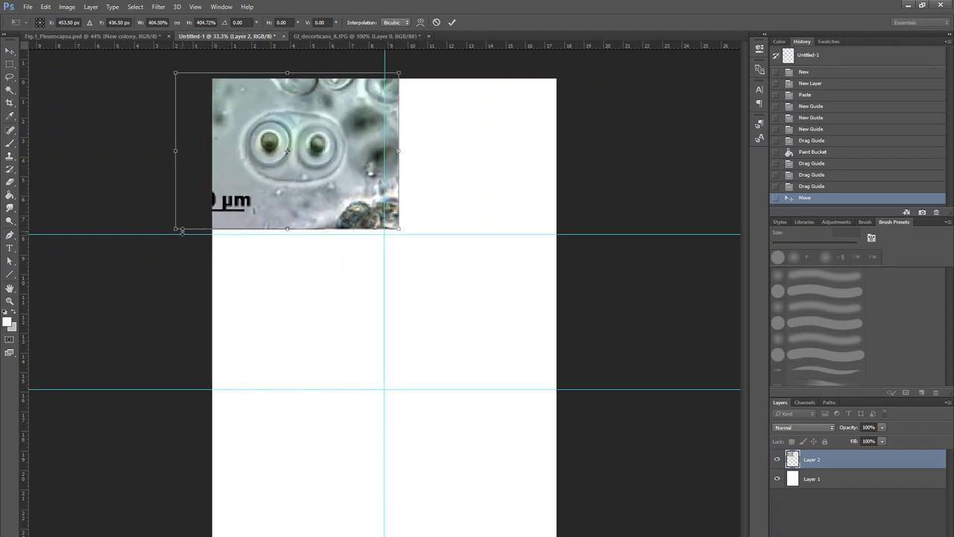
pyautogui.moveTo(306, 149); pyautogui.dragTo(306, 159)
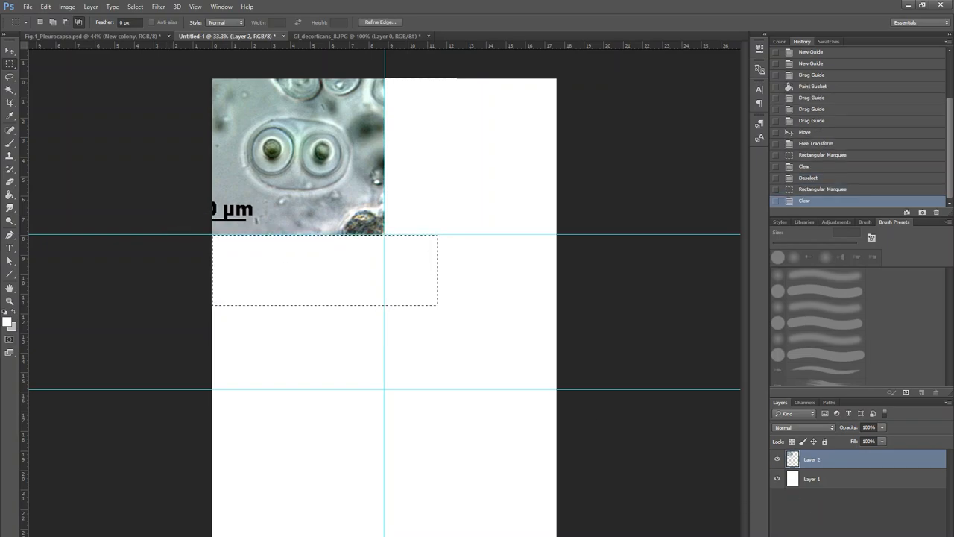
pyautogui.click(922, 392)
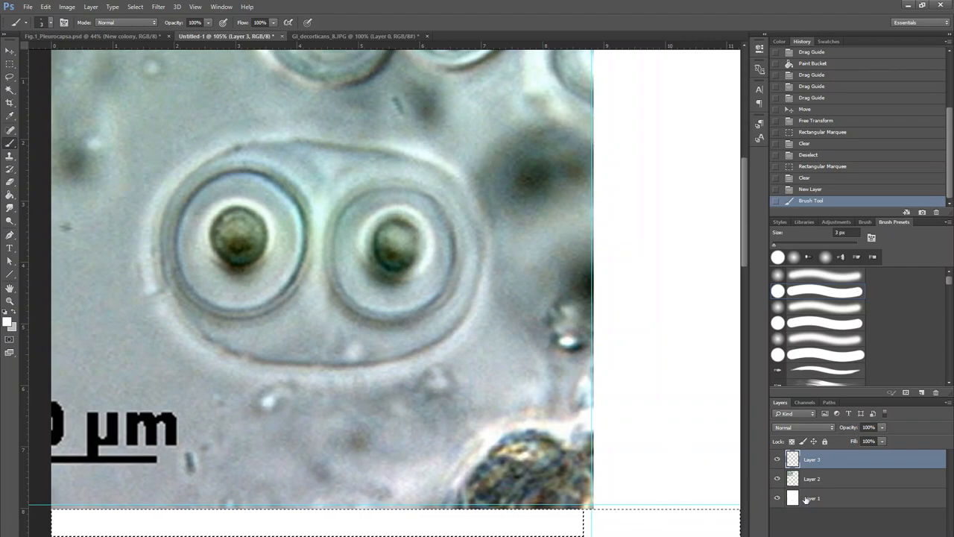
# Step: Select the micrograph layer and set a dark foreground colour in the Color Picker
pyautogui.click(812, 479)
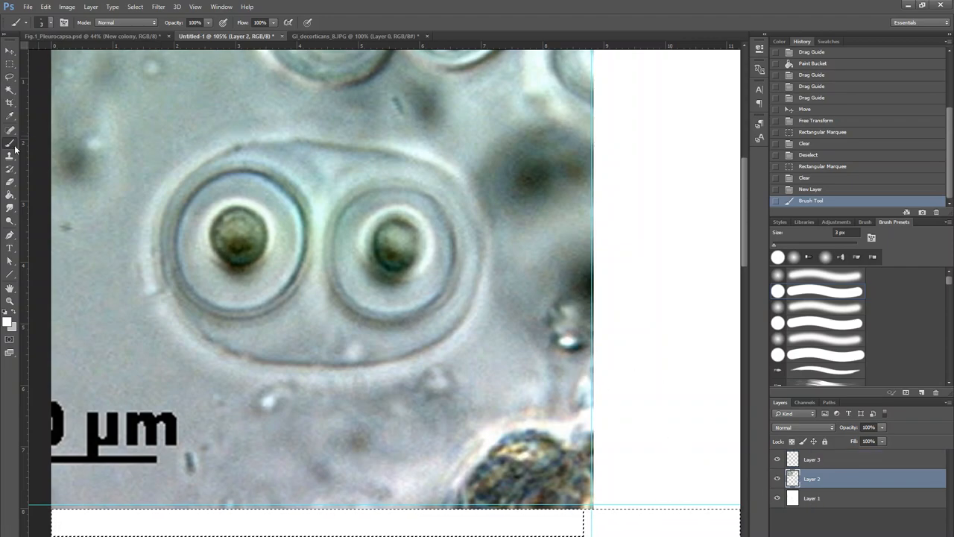
pyautogui.click(9, 324)
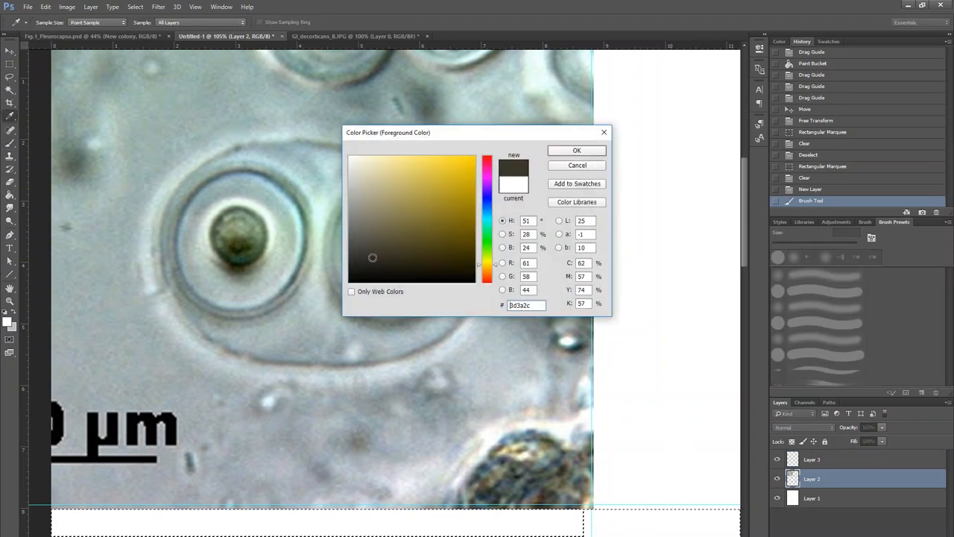
pyautogui.click(576, 150)
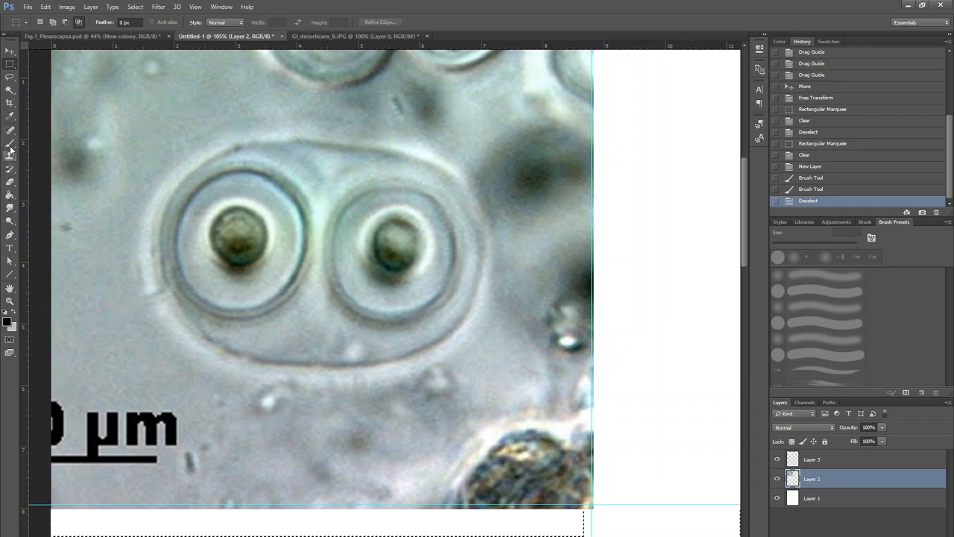
# Step: Revert the stray black stroke and erased patch via History, then test erasing on the tracing layer
pyautogui.moveTo(156, 186); pyautogui.dragTo(160, 324)
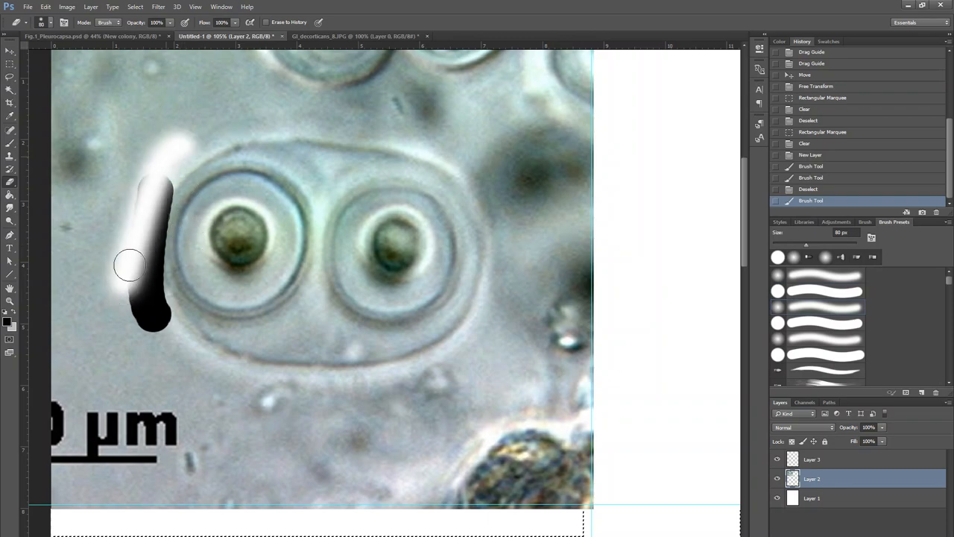
pyautogui.moveTo(131, 265); pyautogui.dragTo(156, 306)
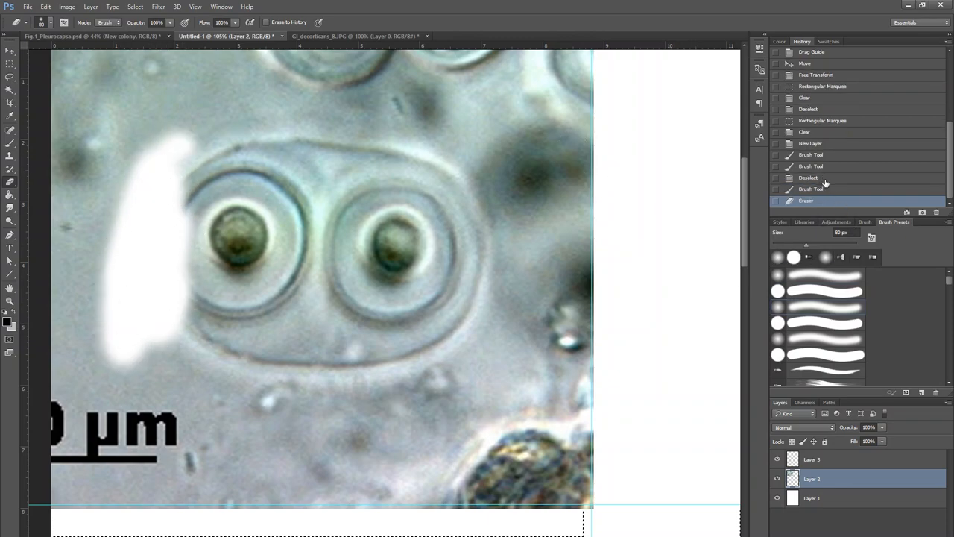
pyautogui.click(808, 177)
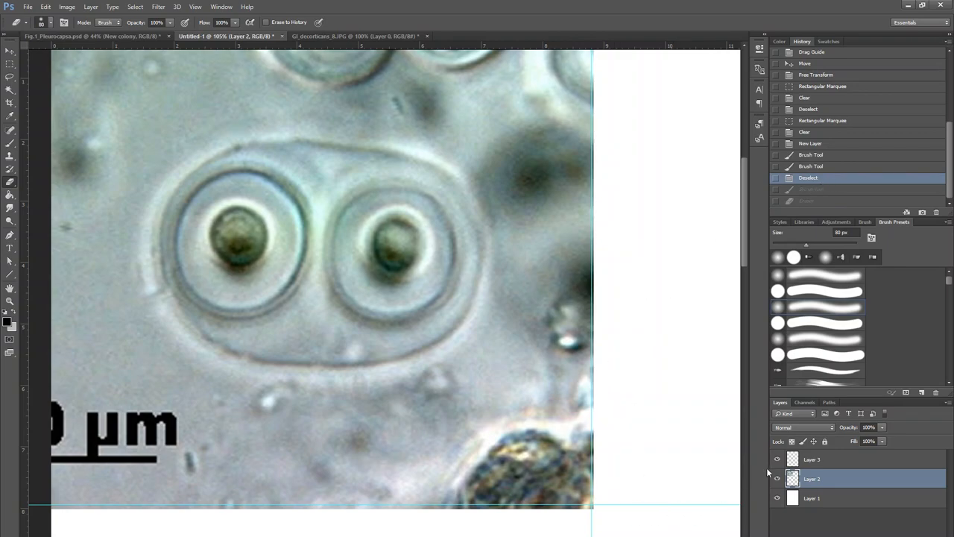
pyautogui.click(811, 459)
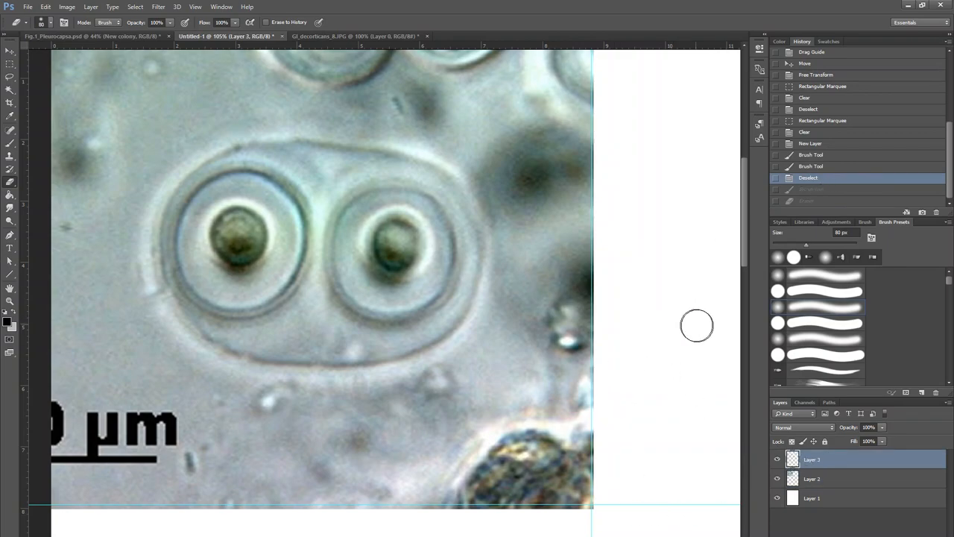
pyautogui.moveTo(239, 212)
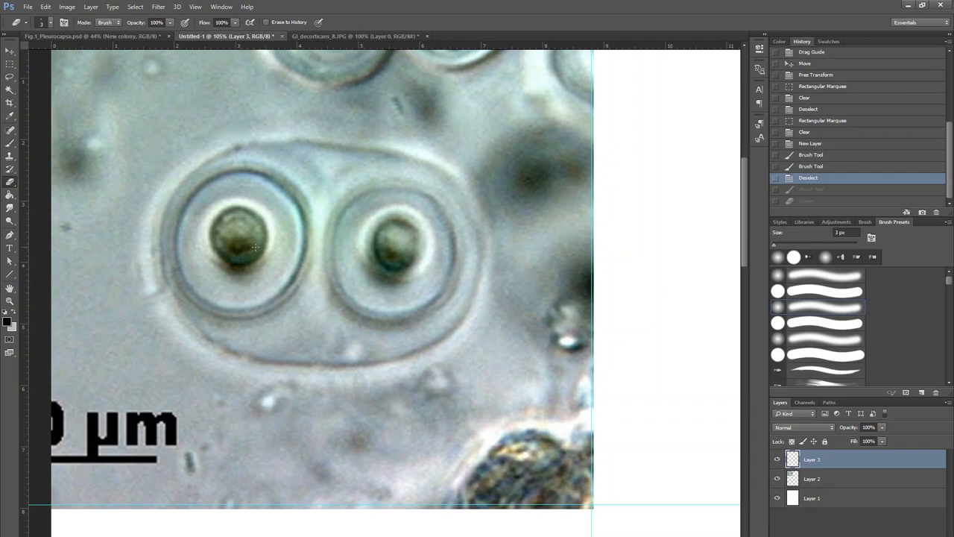
pyautogui.moveTo(250, 221)
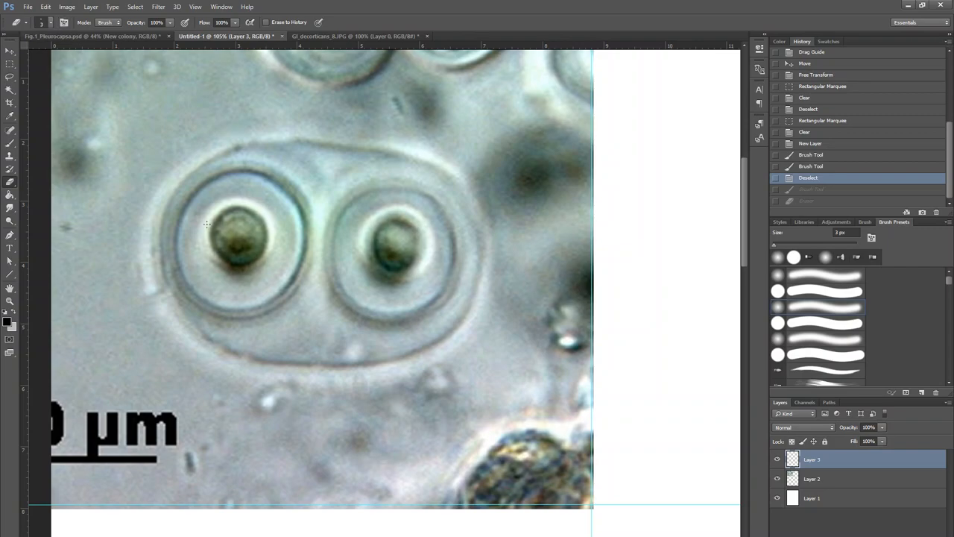
pyautogui.click(216, 216)
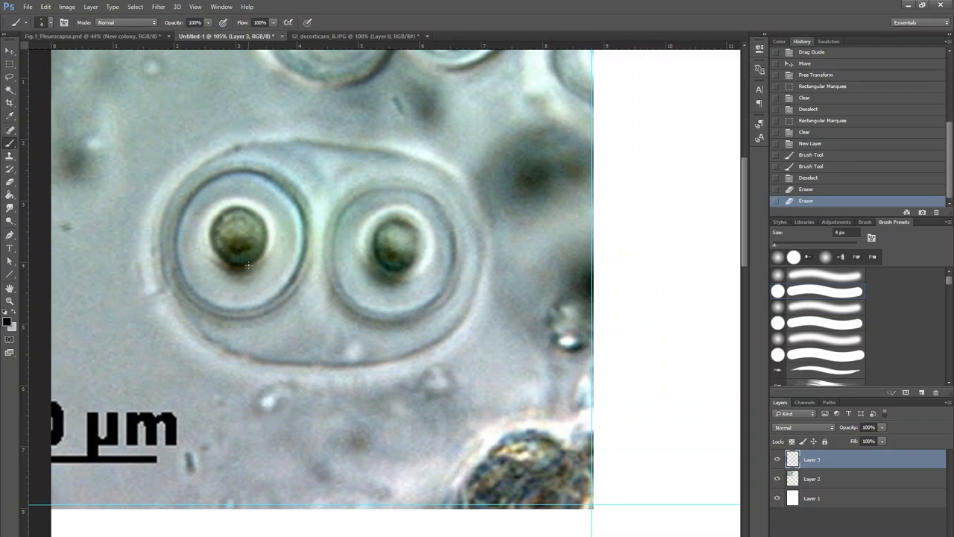
pyautogui.moveTo(217, 223); pyautogui.dragTo(205, 258)
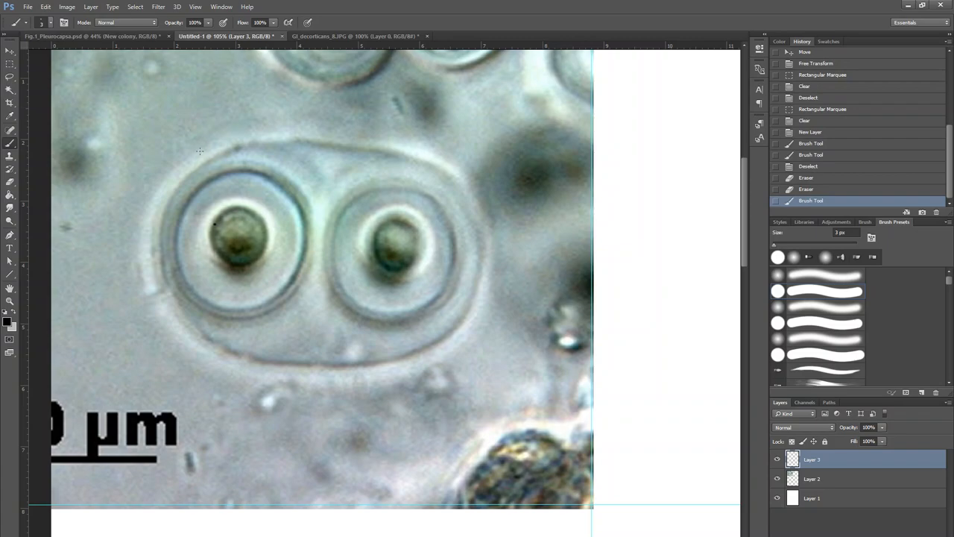
pyautogui.click(806, 189)
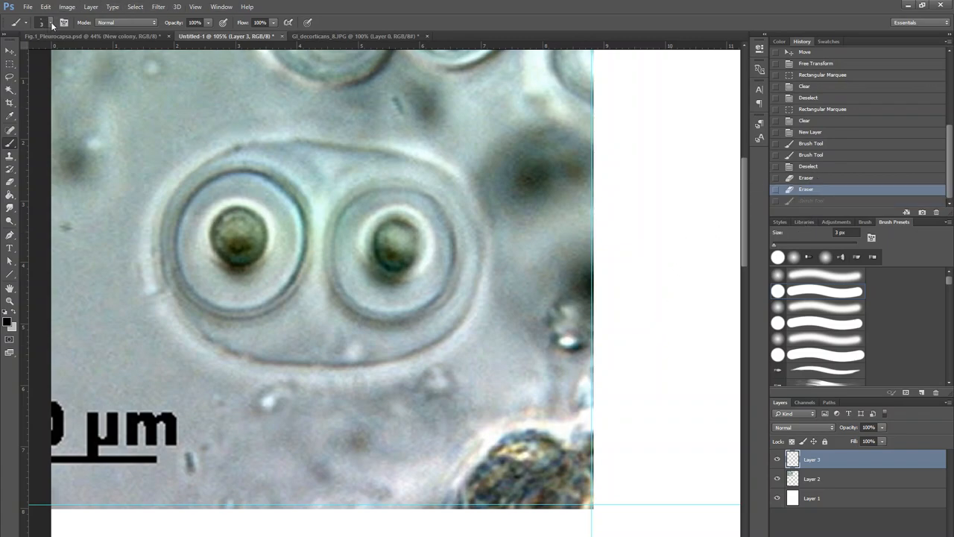
pyautogui.click(63, 22)
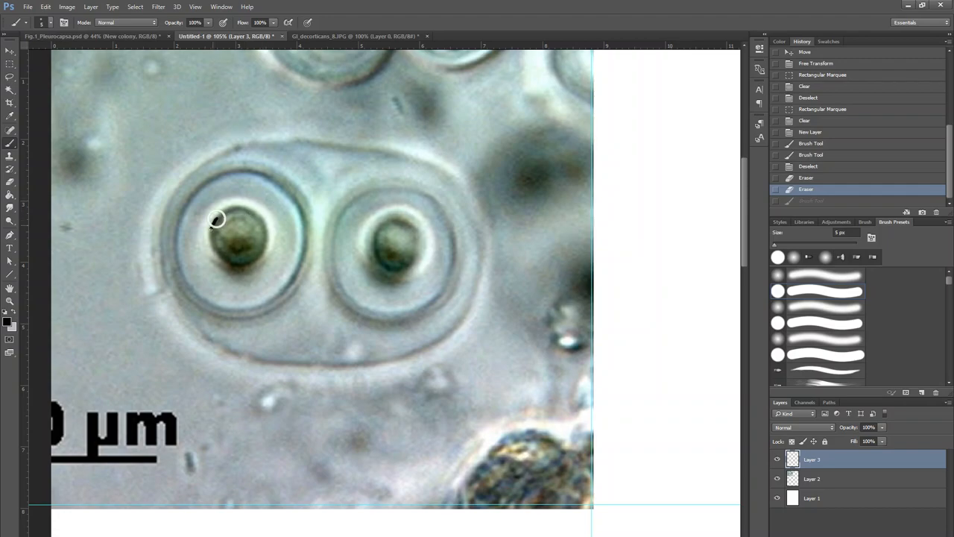
pyautogui.moveTo(216, 218); pyautogui.dragTo(239, 269)
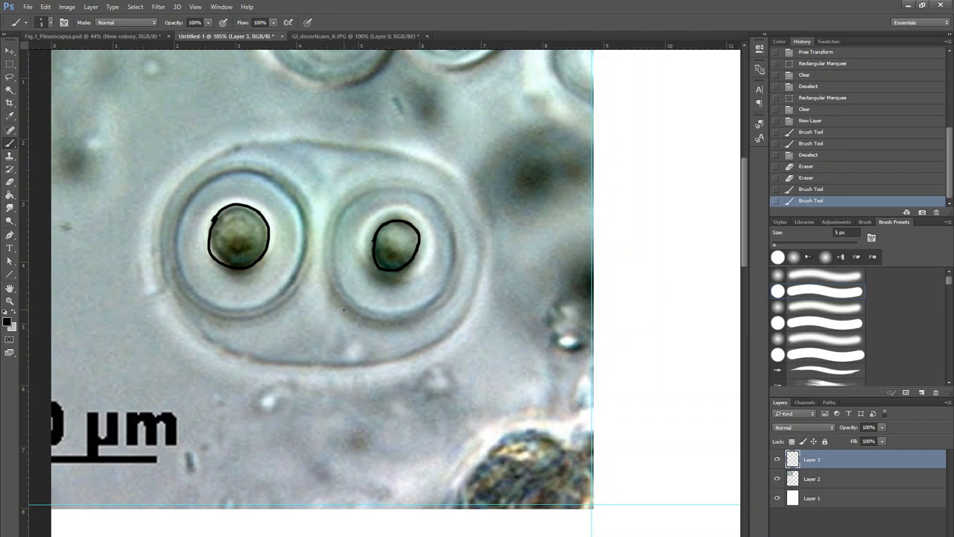
pyautogui.moveTo(302, 229)
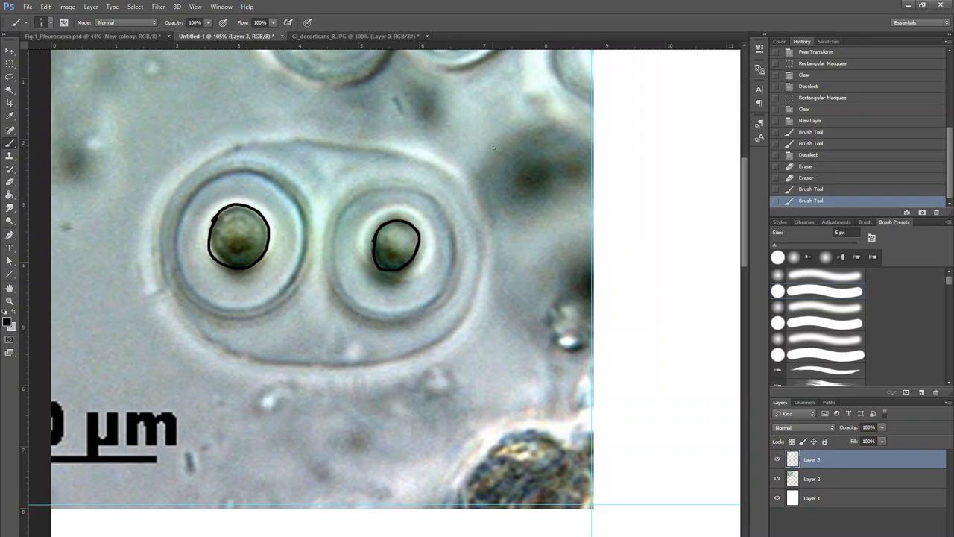
pyautogui.moveTo(397, 121)
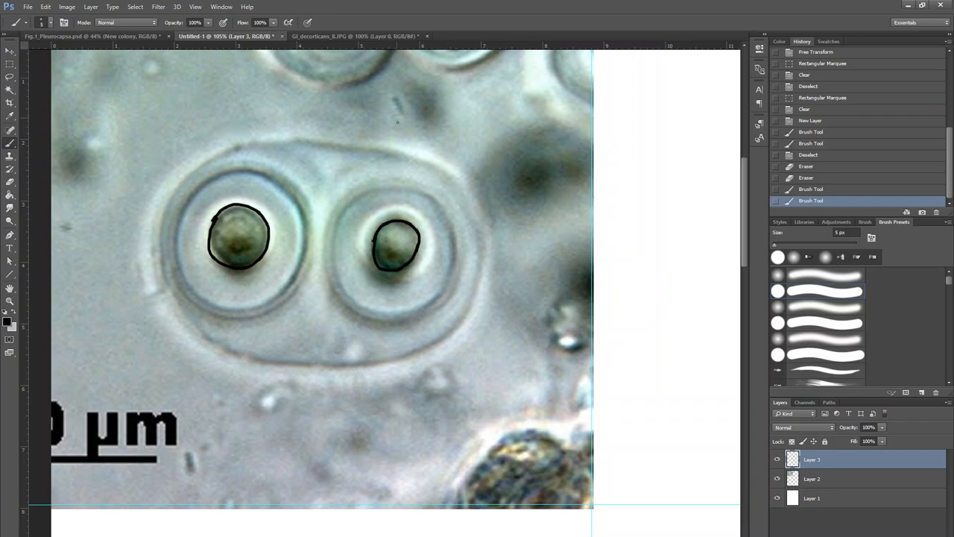
pyautogui.moveTo(109, 115)
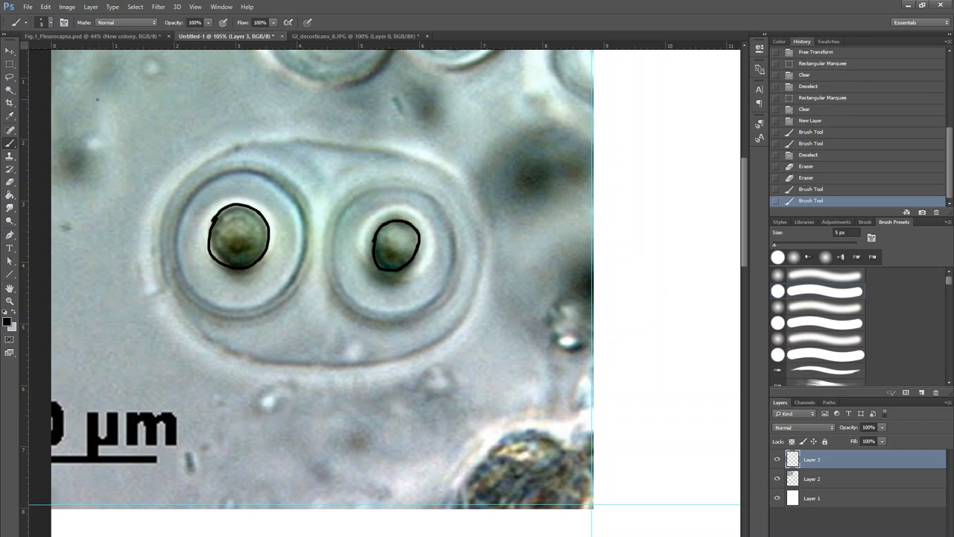
# Step: Draw sample circles and an oval in the corner, labelled 5px, 3px and 1px
pyautogui.moveTo(97, 105); pyautogui.dragTo(108, 97)
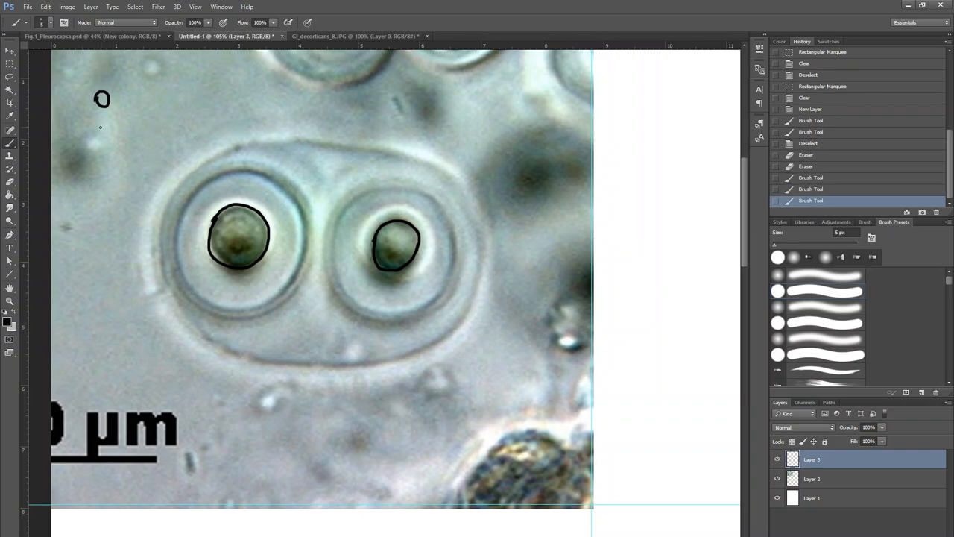
pyautogui.moveTo(97, 127); pyautogui.dragTo(110, 143)
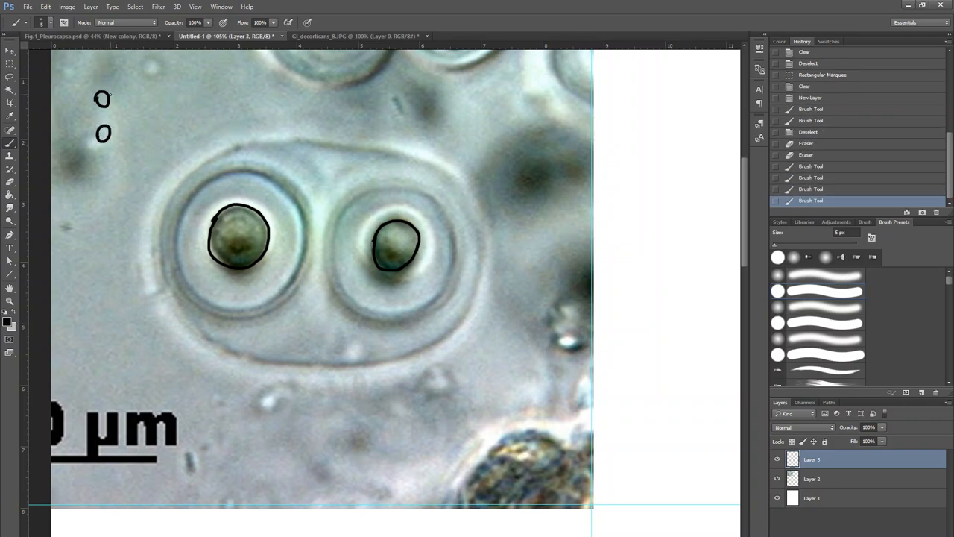
pyautogui.moveTo(104, 99); pyautogui.dragTo(157, 77)
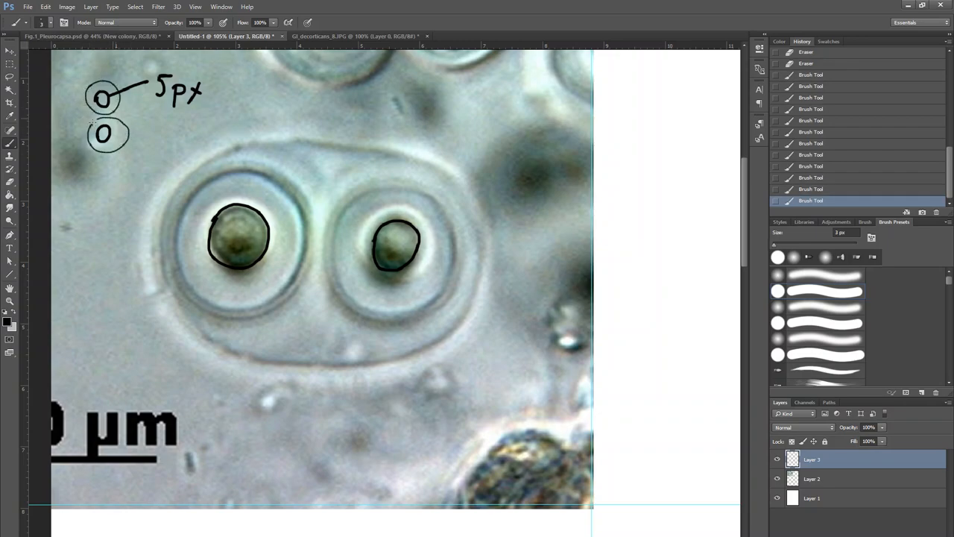
pyautogui.moveTo(127, 145); pyautogui.dragTo(156, 149)
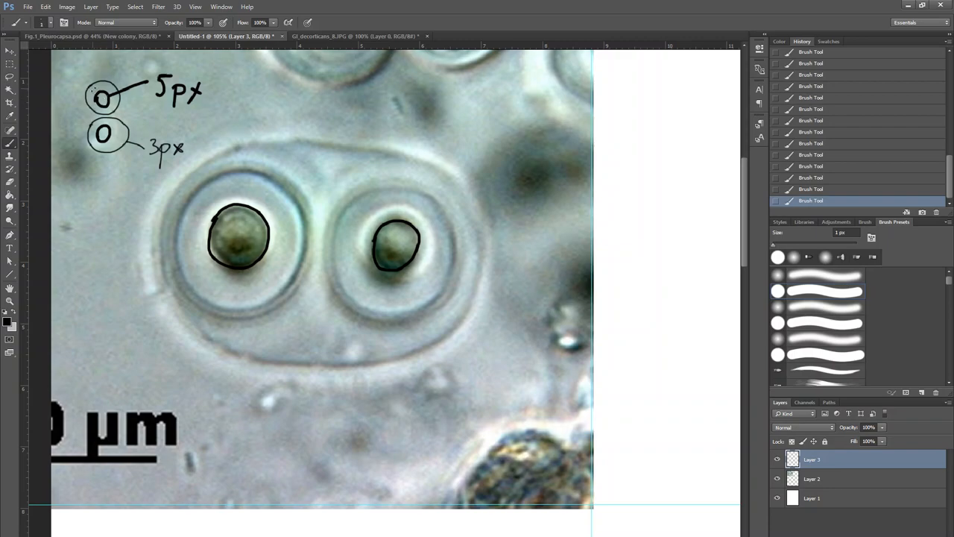
pyautogui.moveTo(88, 90); pyautogui.dragTo(141, 123)
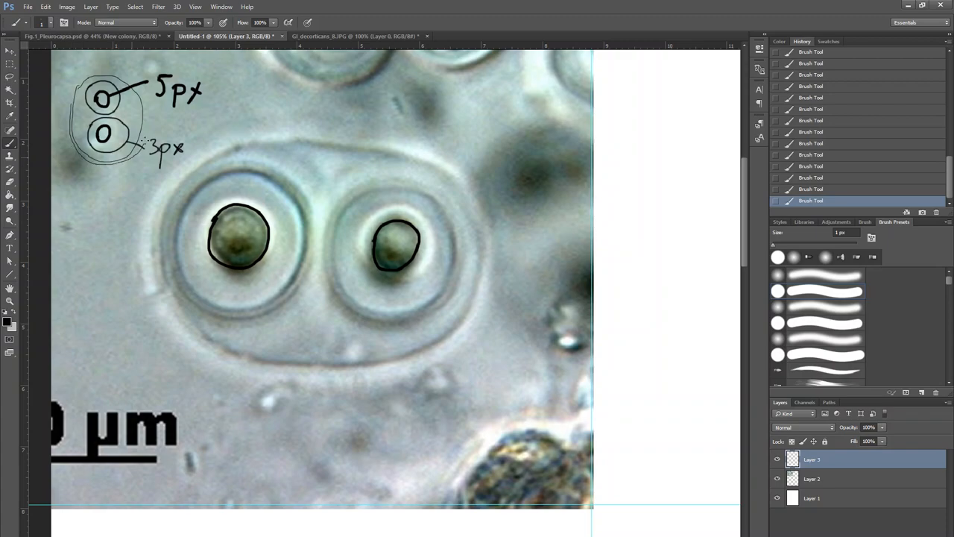
pyautogui.moveTo(75, 86); pyautogui.dragTo(145, 142)
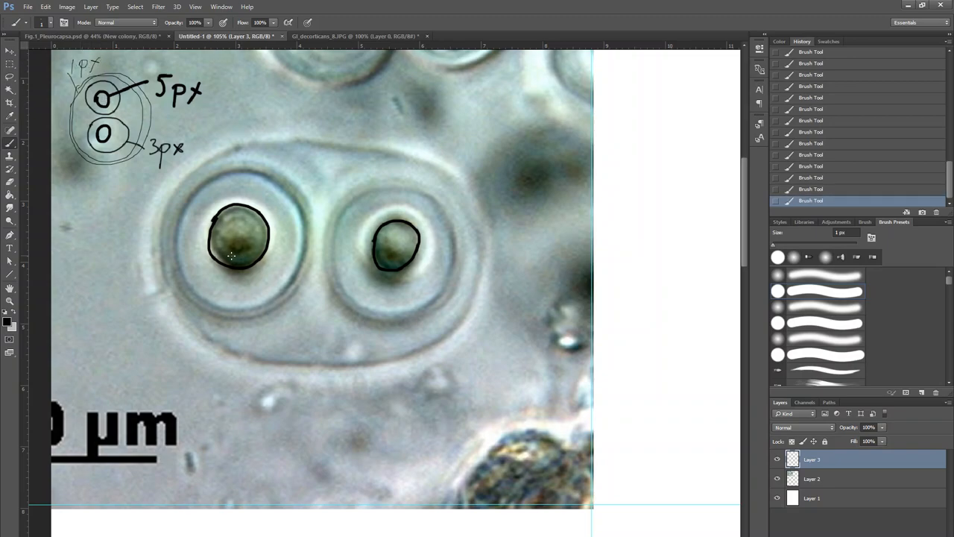
pyautogui.click(846, 233)
pyautogui.write('3')
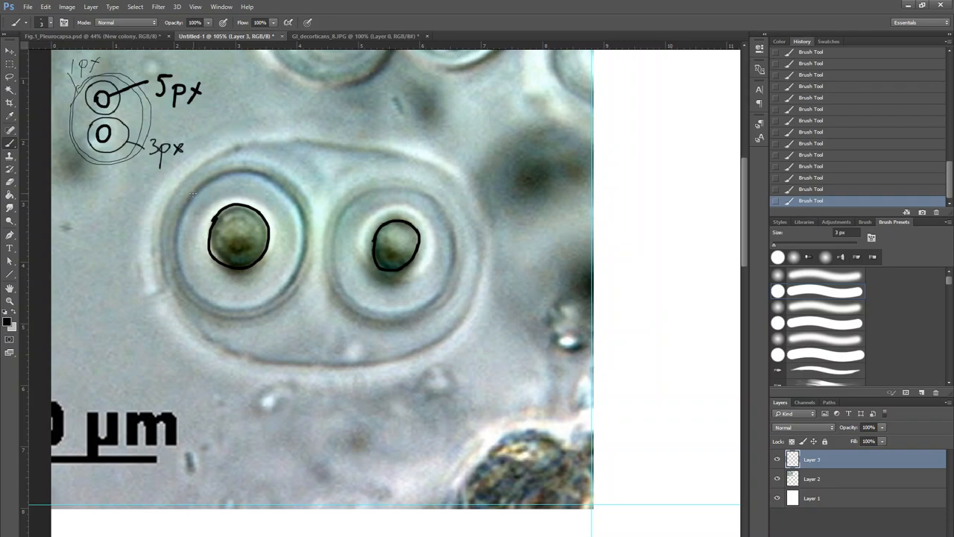
# Step: Trace thin broken sheath lines around the left and right cells
pyautogui.moveTo(193, 196); pyautogui.dragTo(177, 251)
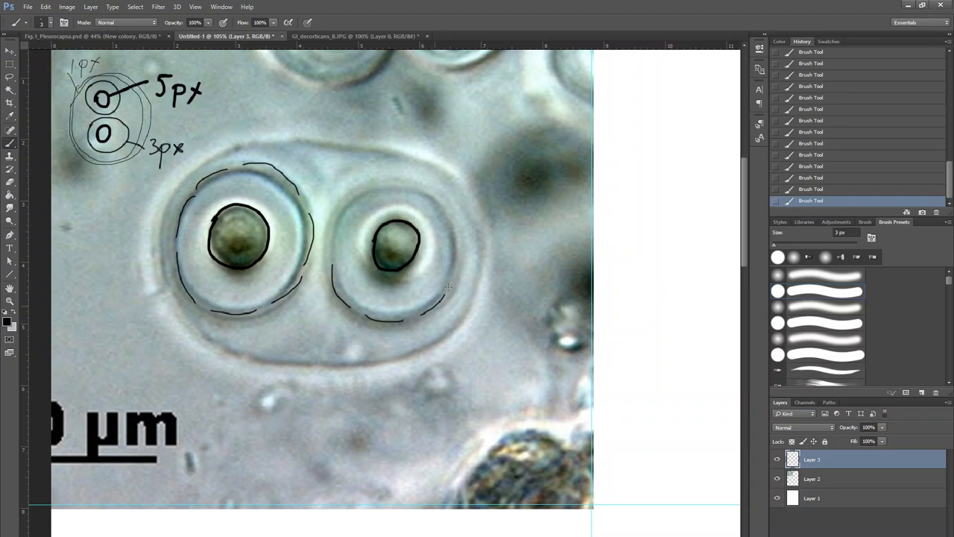
pyautogui.moveTo(384, 178); pyautogui.dragTo(447, 289)
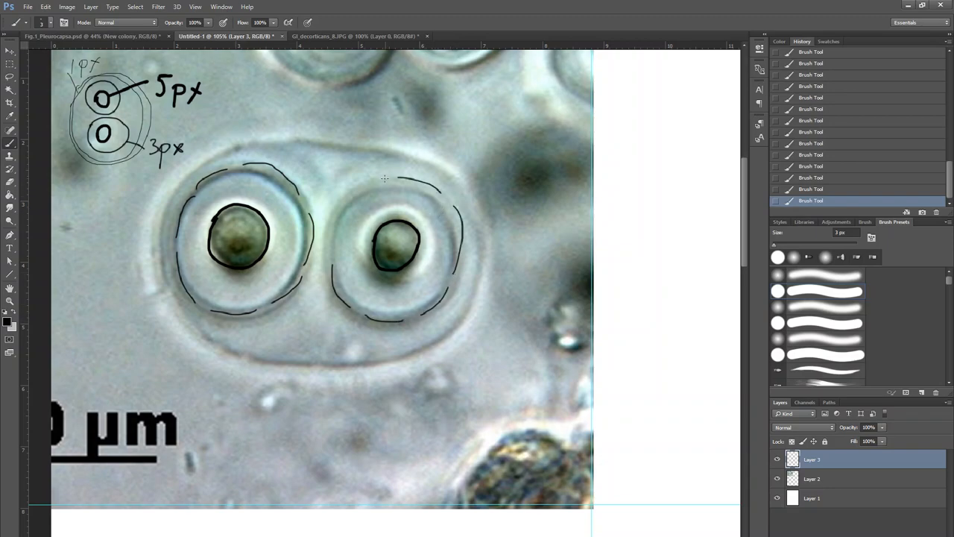
pyautogui.moveTo(384, 179); pyautogui.dragTo(335, 258)
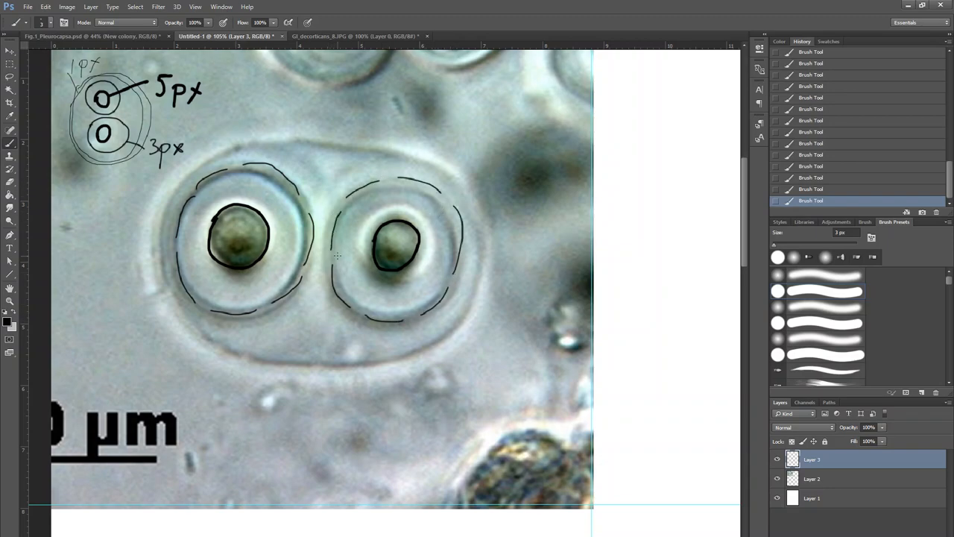
pyautogui.moveTo(339, 257); pyautogui.dragTo(429, 302)
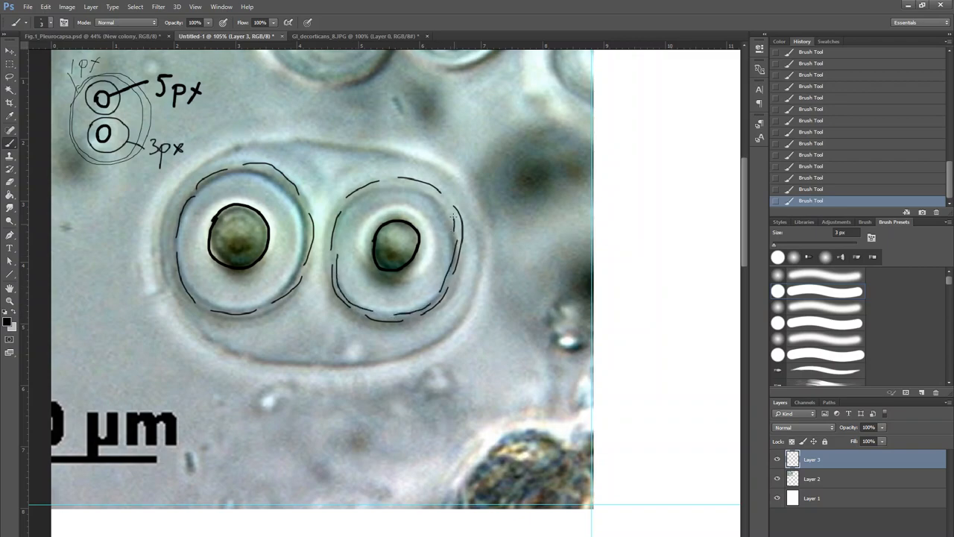
pyautogui.moveTo(361, 193); pyautogui.dragTo(455, 216)
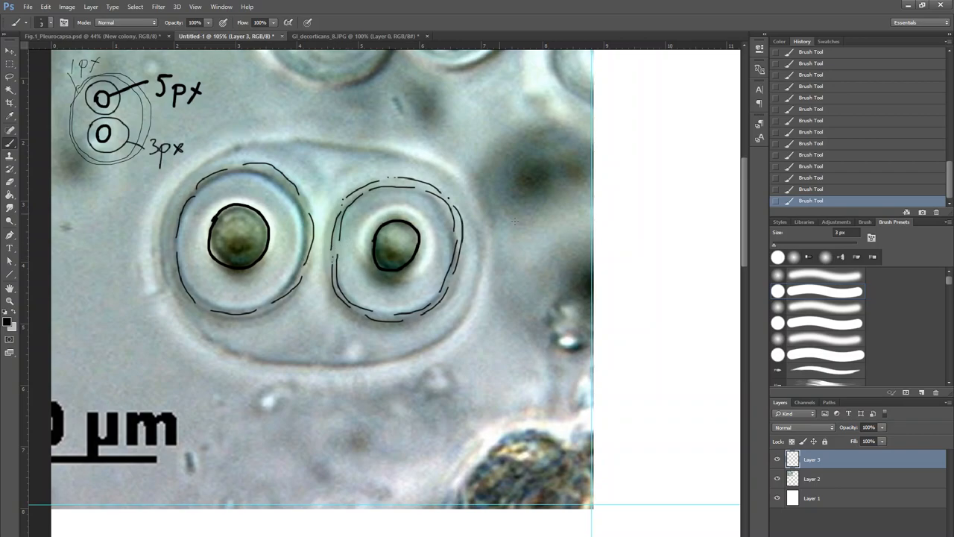
pyautogui.moveTo(249, 146)
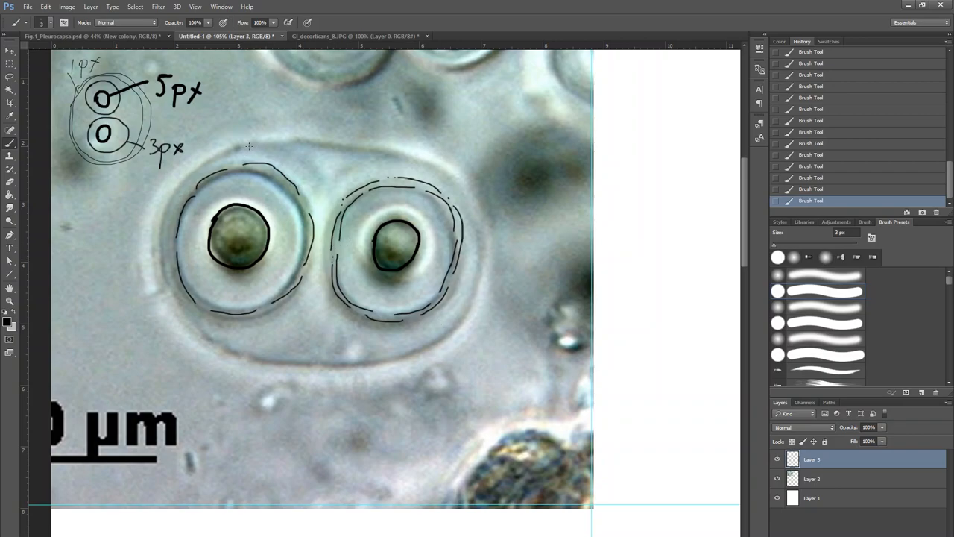
# Step: Trace the outer colony envelope along the top, left, bottom and right edges
pyautogui.moveTo(169, 192); pyautogui.dragTo(249, 144)
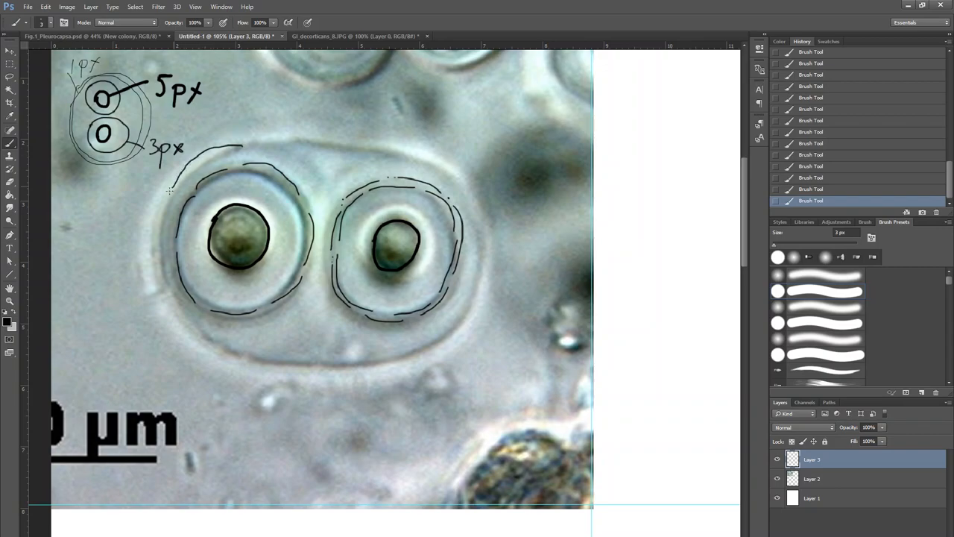
pyautogui.moveTo(170, 190); pyautogui.dragTo(192, 310)
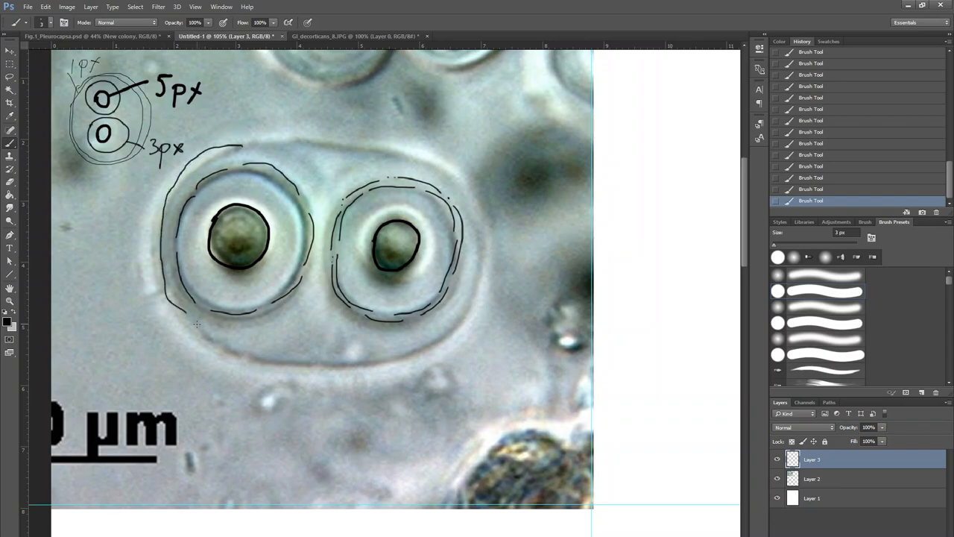
pyautogui.moveTo(197, 324); pyautogui.dragTo(456, 322)
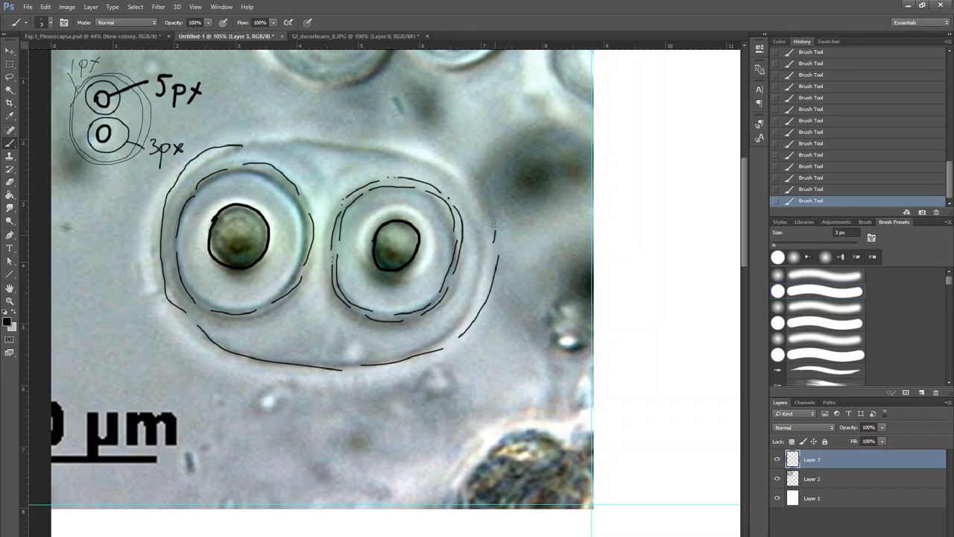
pyautogui.moveTo(287, 143); pyautogui.dragTo(492, 228)
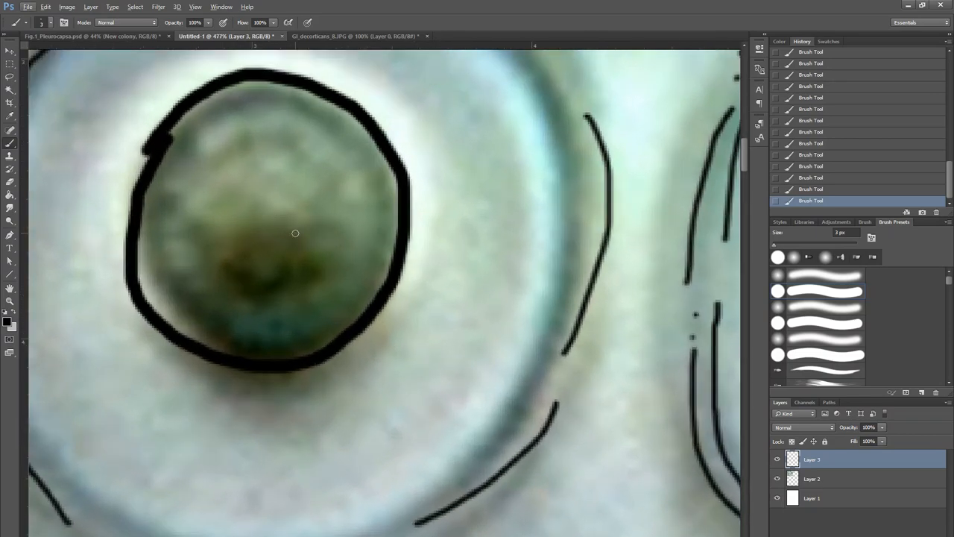
# Step: Erase the stray thick blob on the nucleus outline's upper-left edge
pyautogui.click(46, 6)
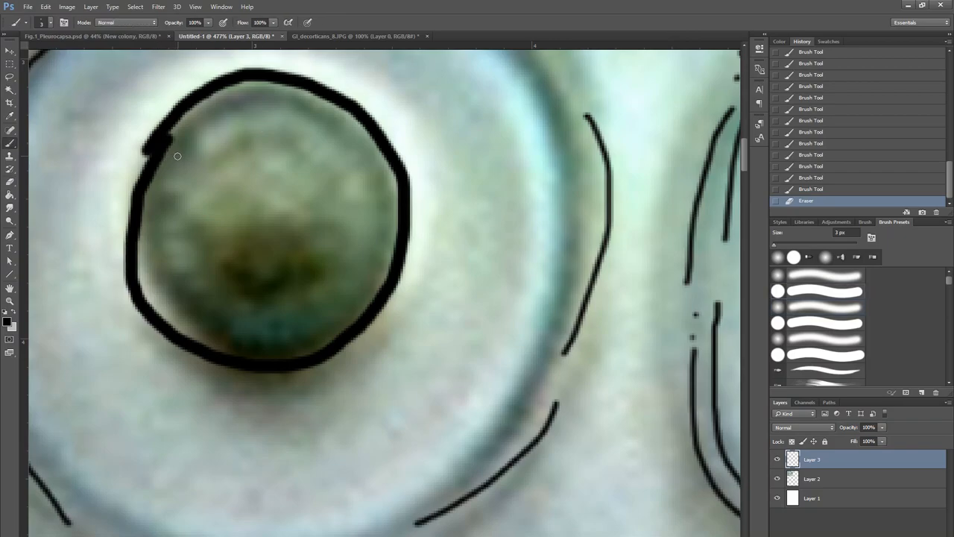
pyautogui.moveTo(195, 102)
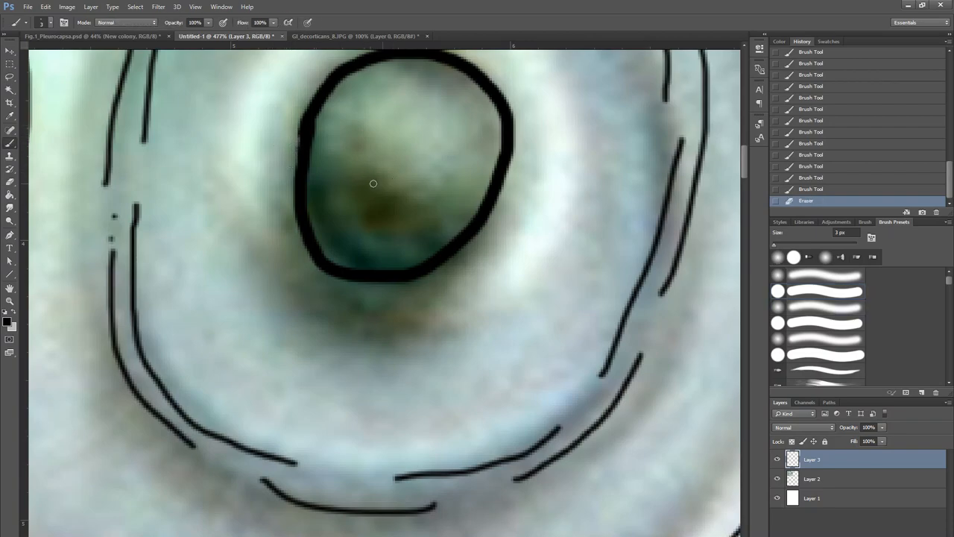
# Step: Stipple black dots across the middle and edges of the right nucleus with a 3 px brush
pyautogui.click(393, 168)
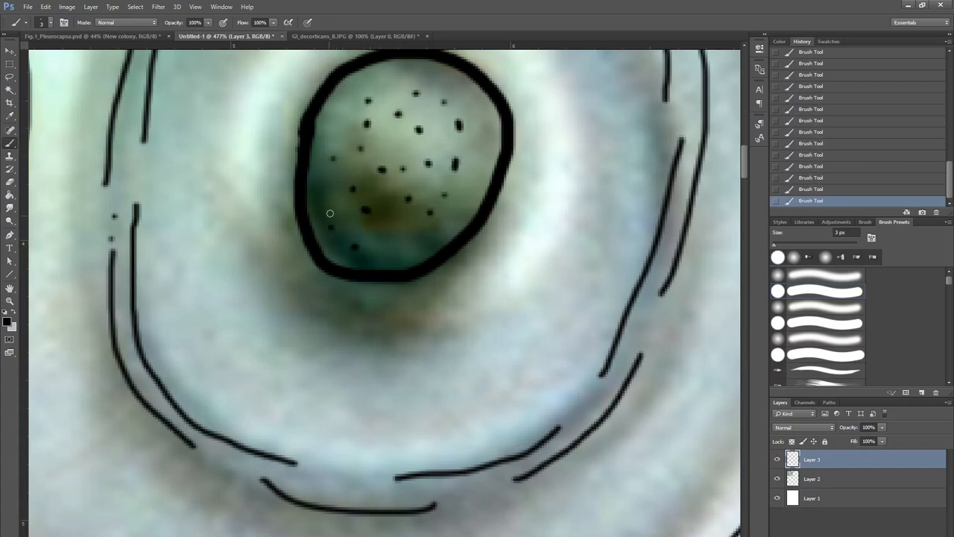
pyautogui.moveTo(330, 214); pyautogui.dragTo(388, 88)
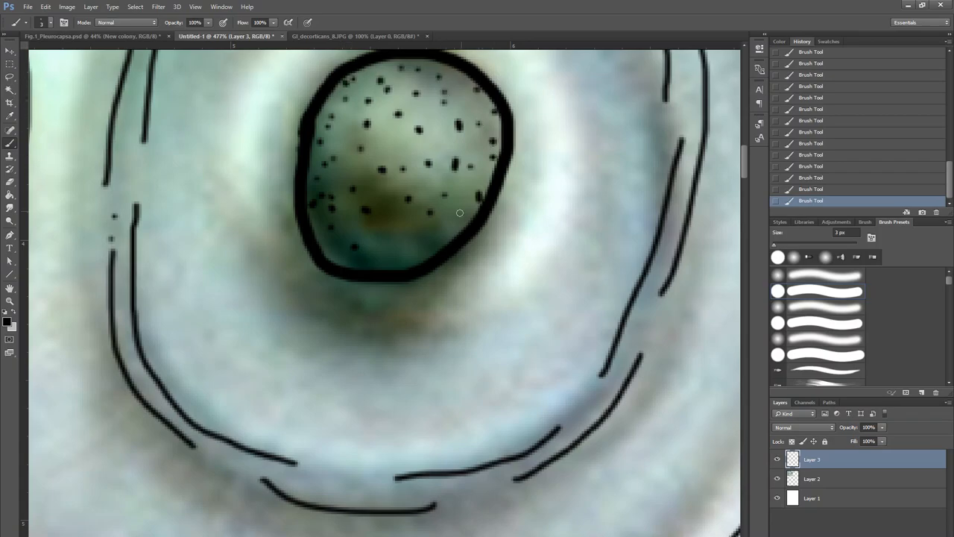
pyautogui.moveTo(460, 213); pyautogui.dragTo(392, 268)
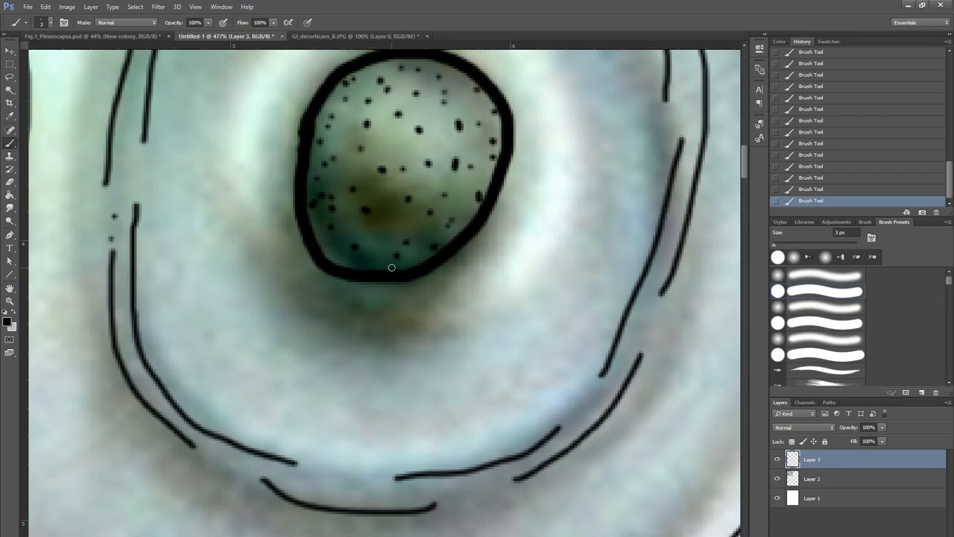